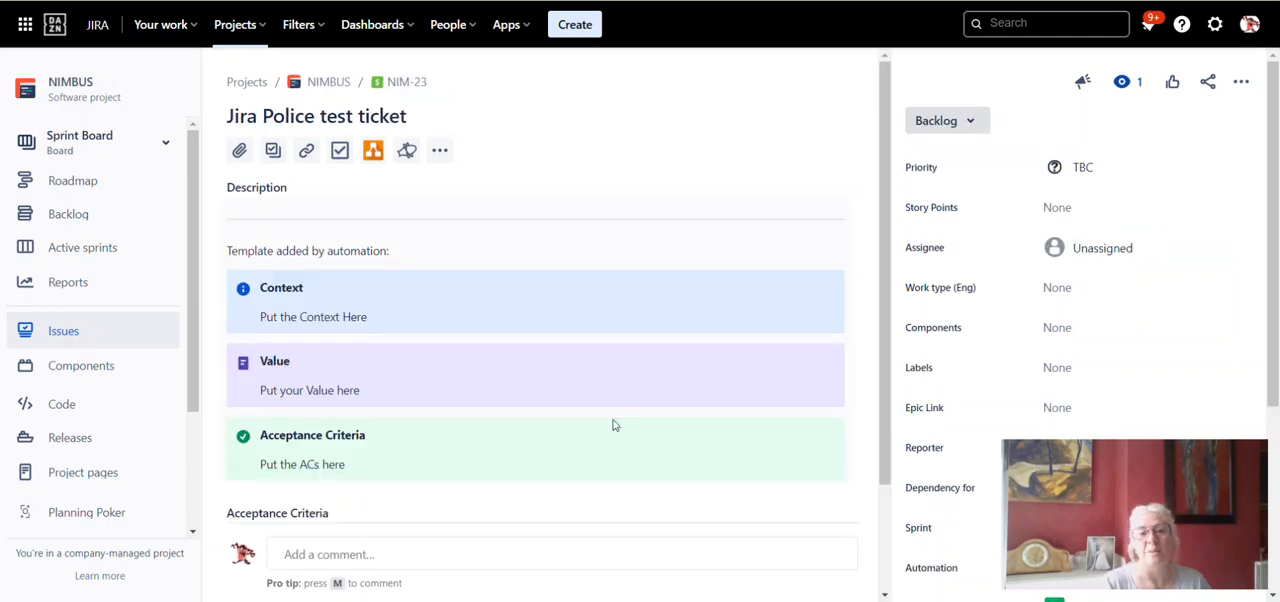
mouse_move(446, 365)
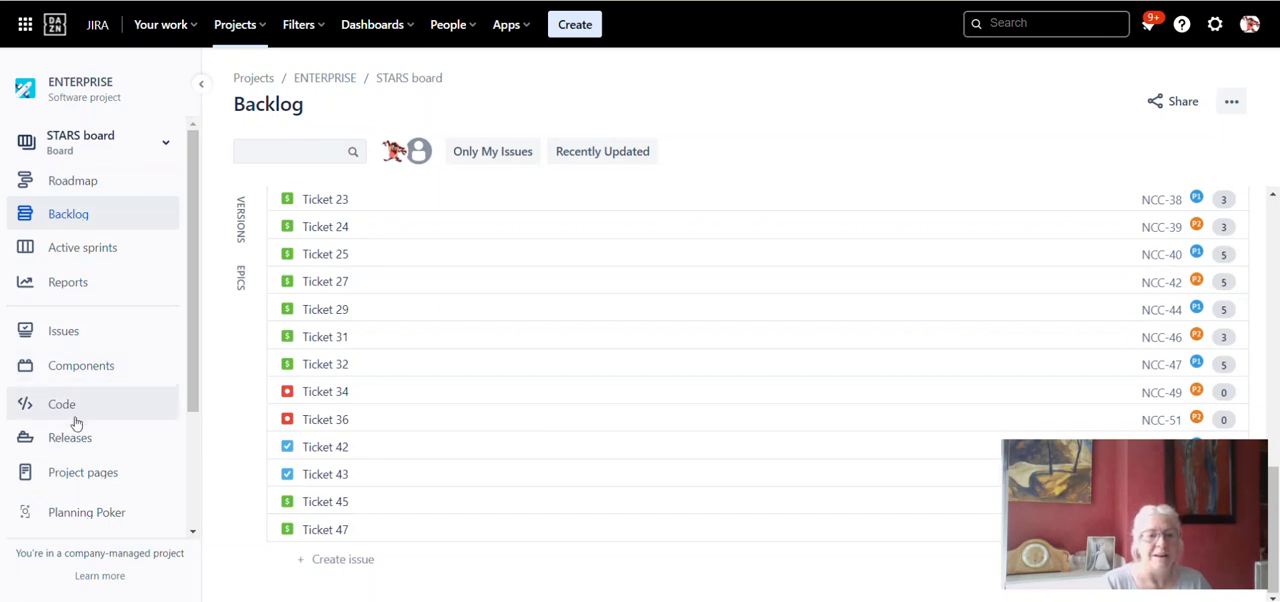
- Open the ENTERPRISE project's Automation settings to view the rules library of templates
scroll(down, 3)
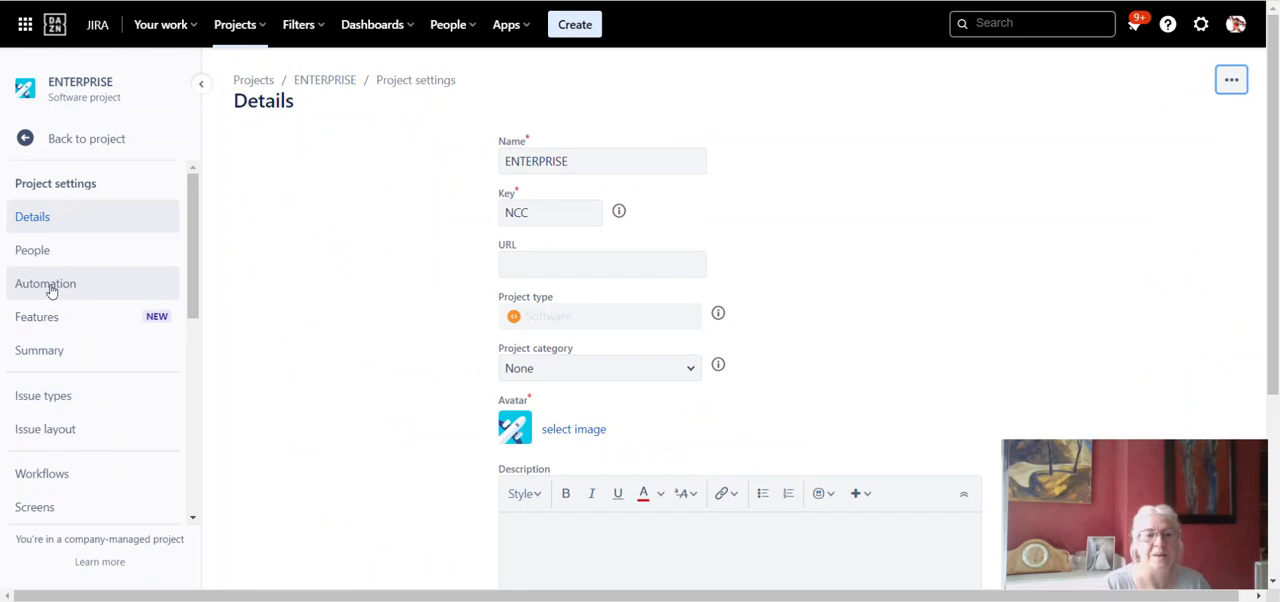
click(45, 283)
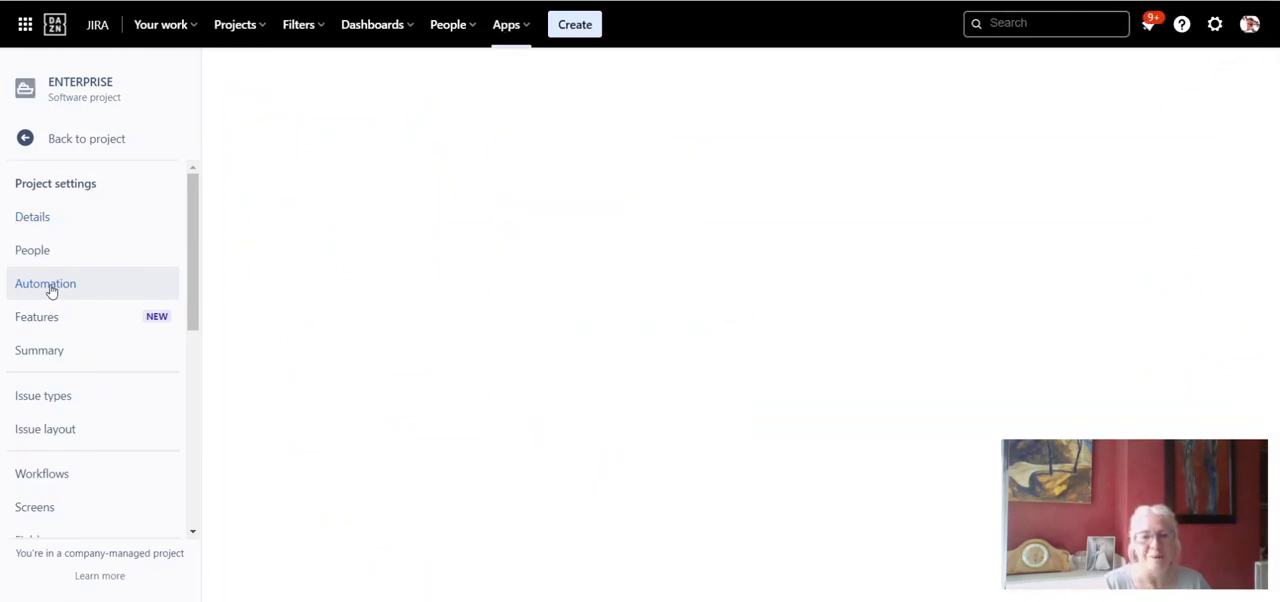
click(45, 283)
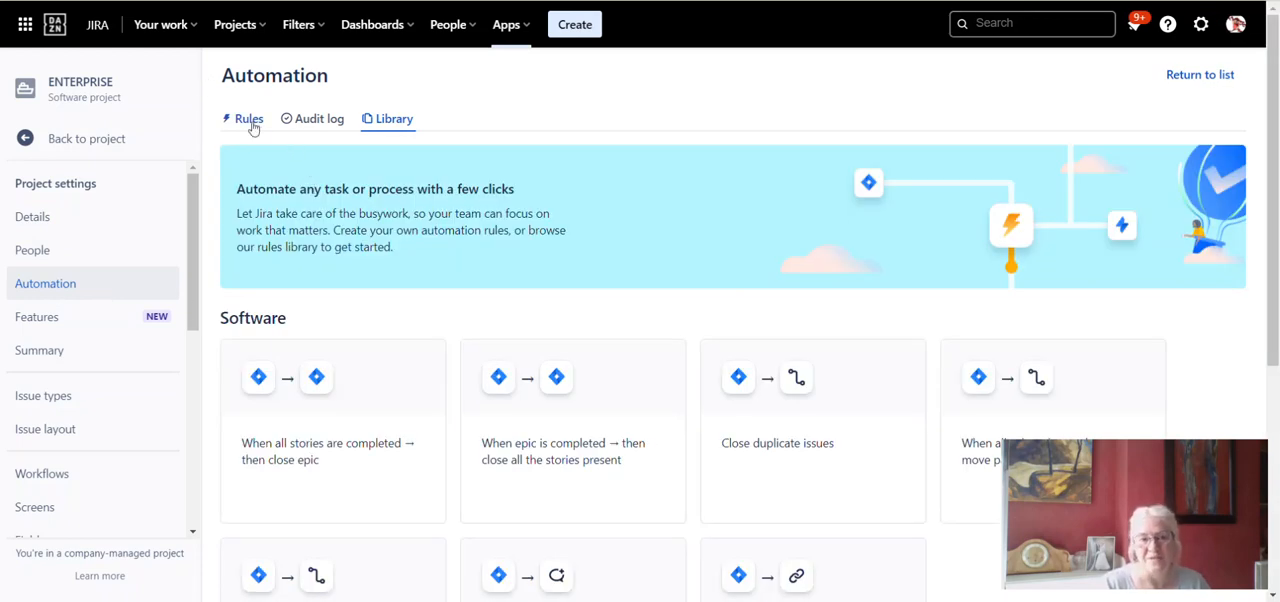
scroll(down, 3)
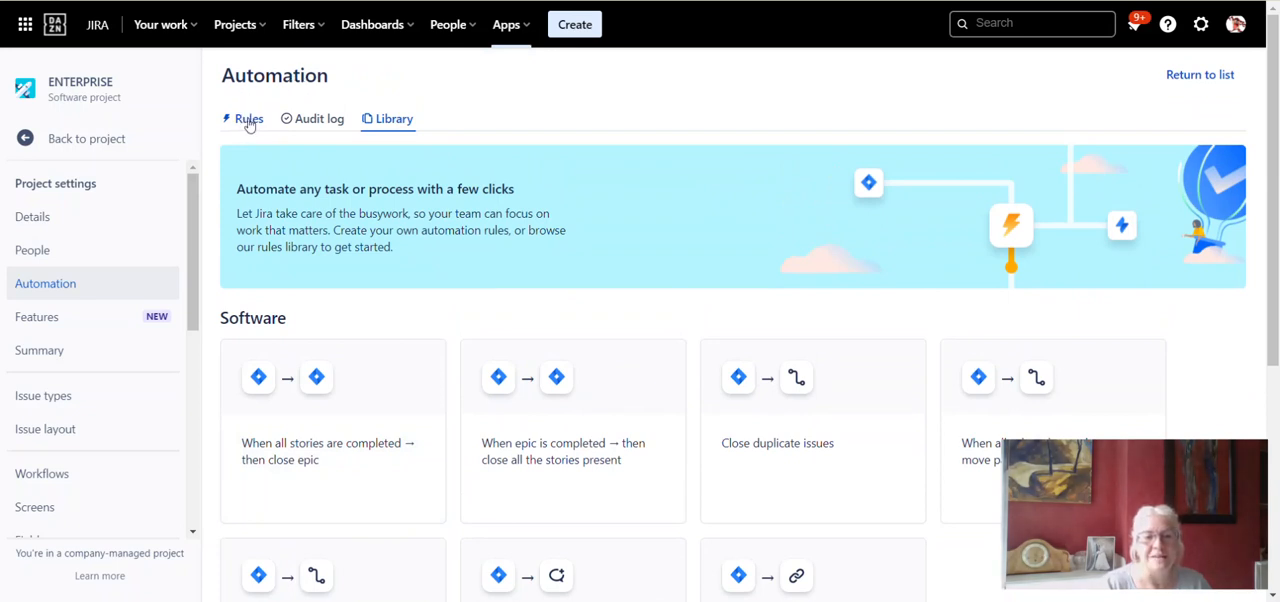
- Start a new rule from the empty Rules tab and reach the trigger picker
click(248, 118)
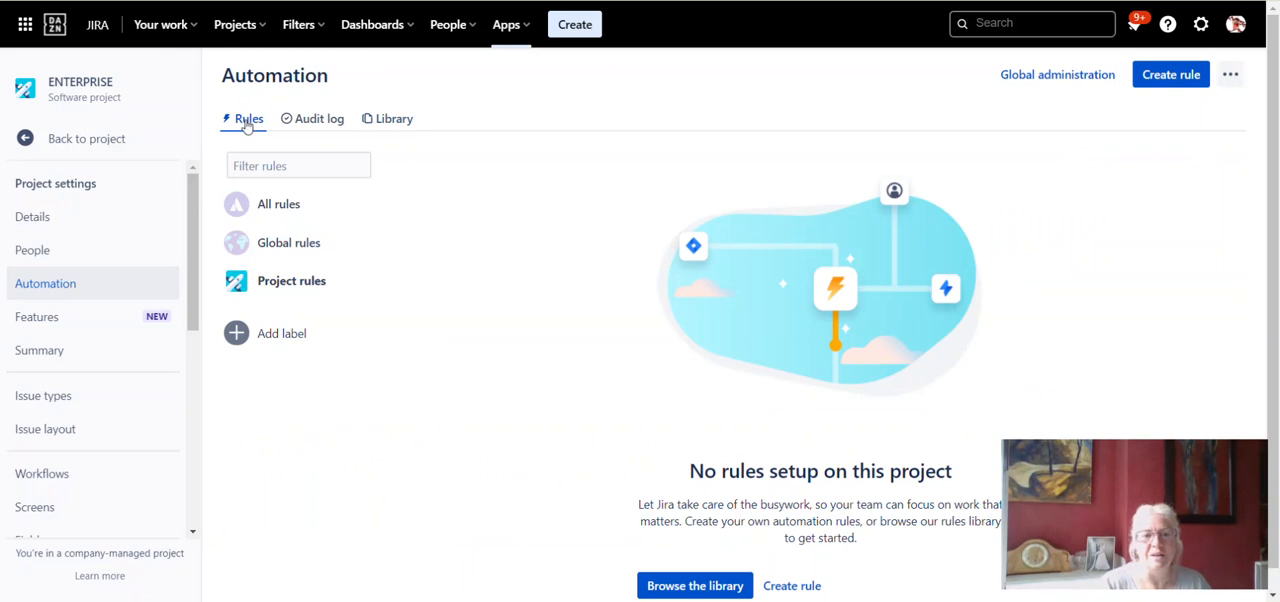
mouse_move(892, 237)
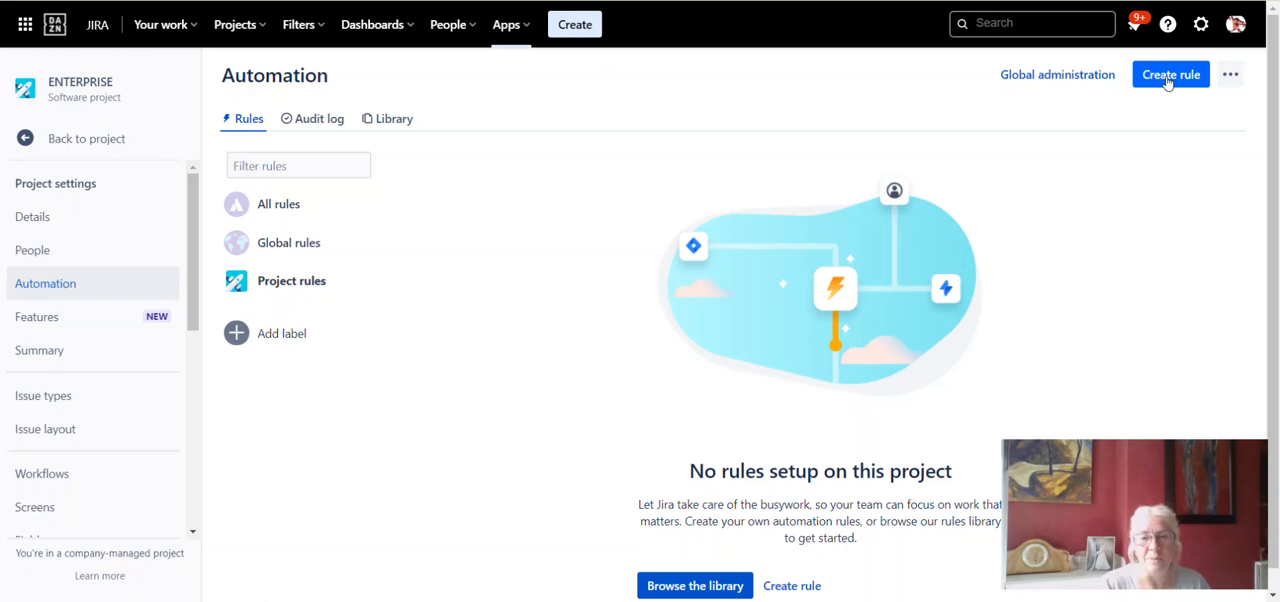
click(1170, 74)
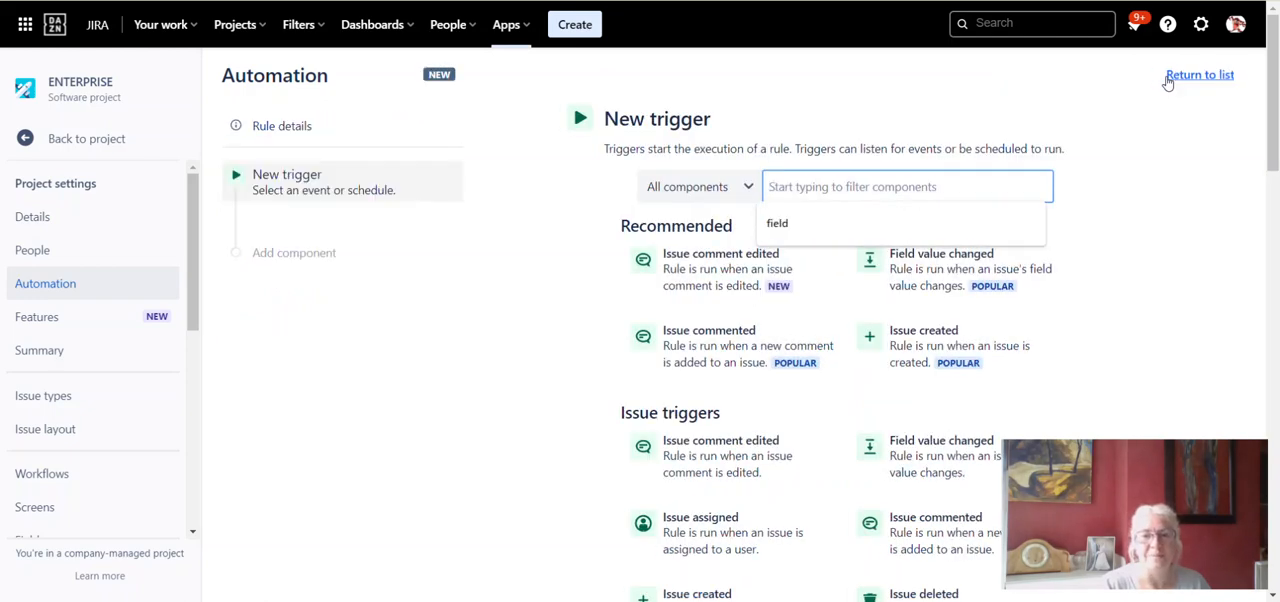
scroll(down, 3)
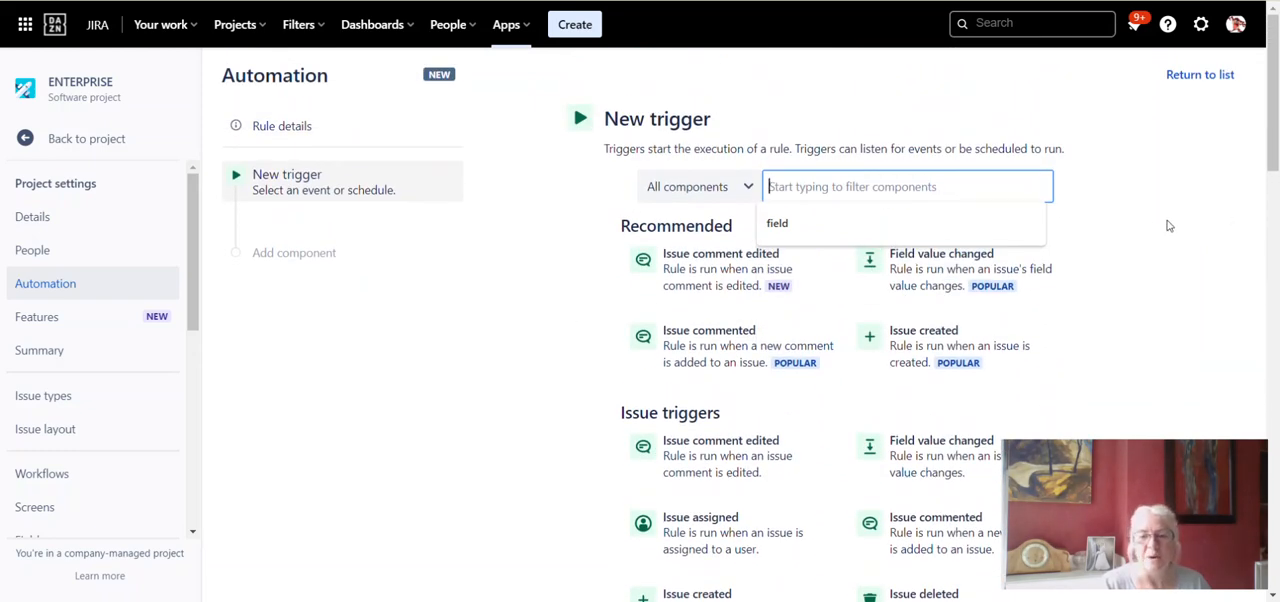
mouse_move(1145, 325)
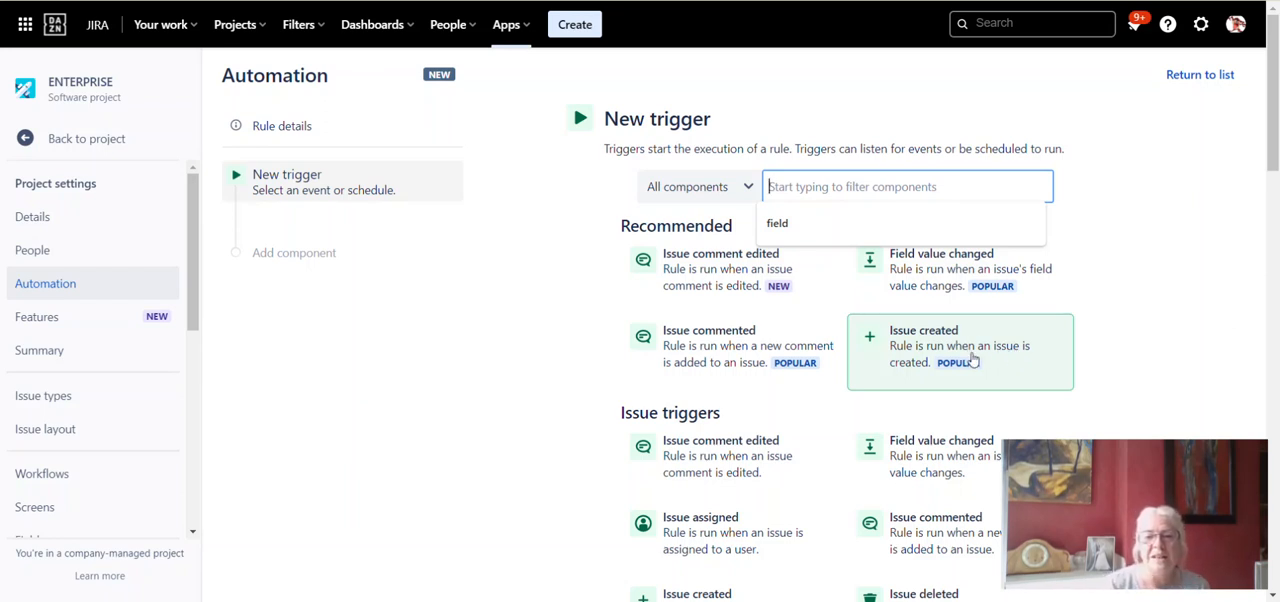
mouse_move(1007, 360)
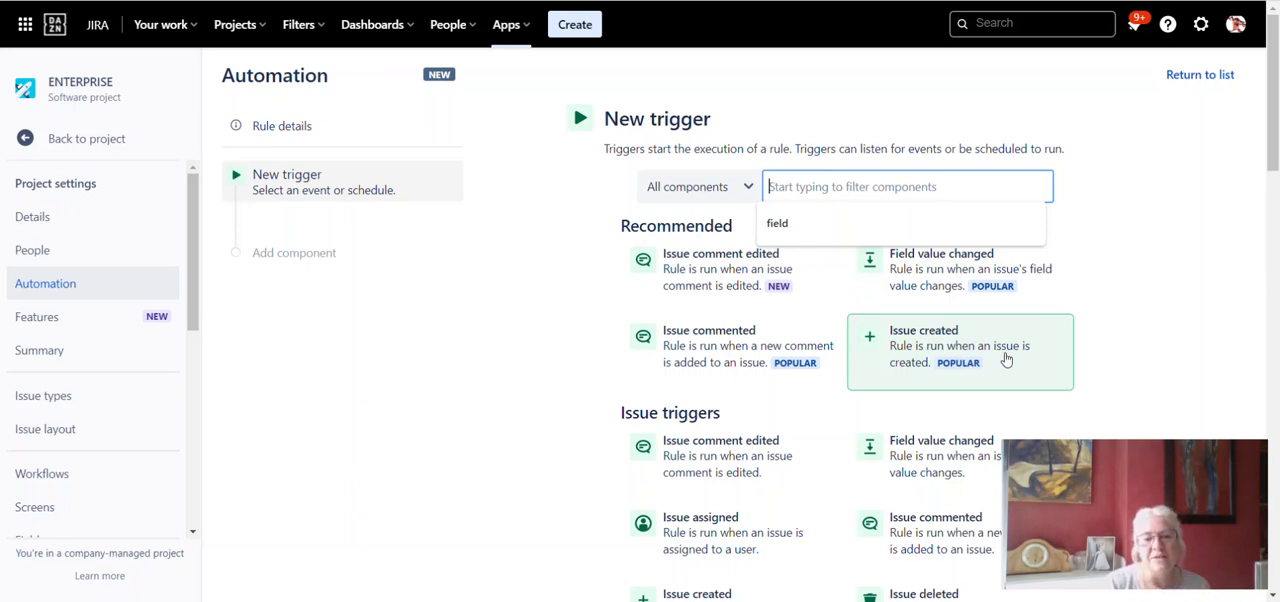
- Save an Issue created trigger for the rule
click(958, 345)
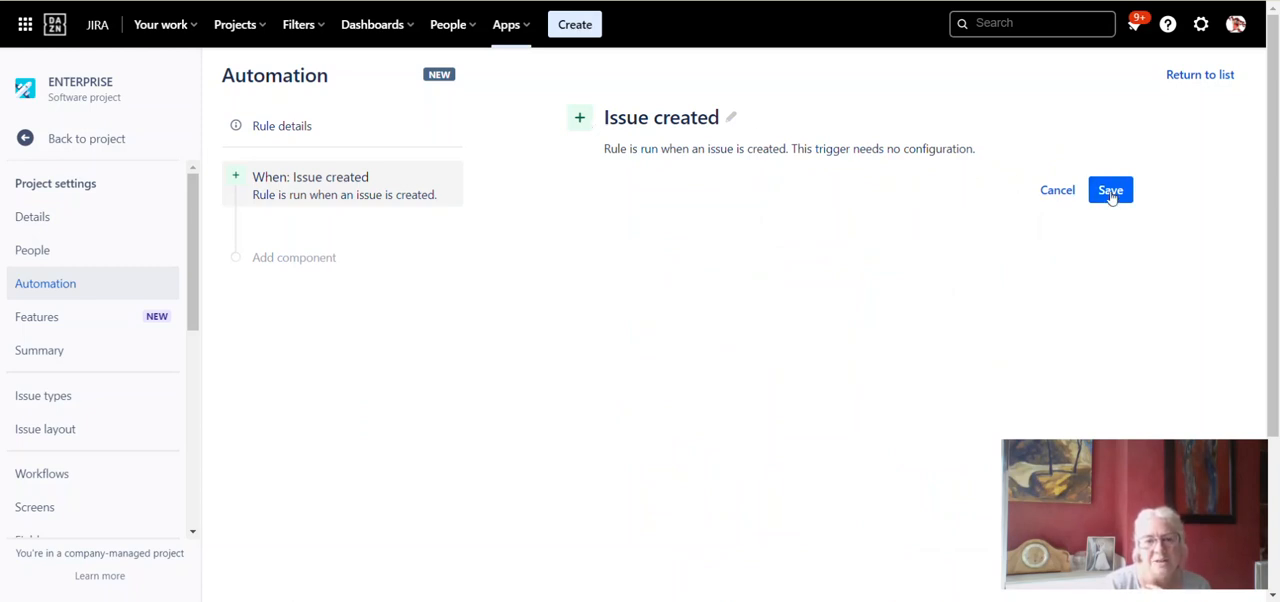
click(294, 257)
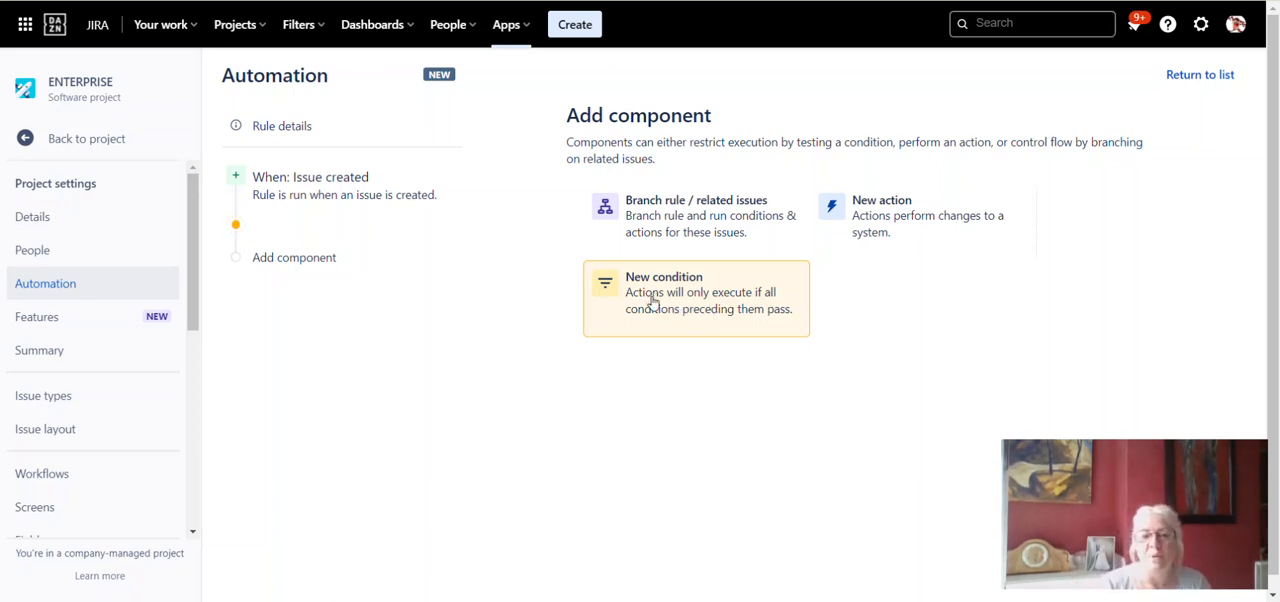
mouse_move(670, 303)
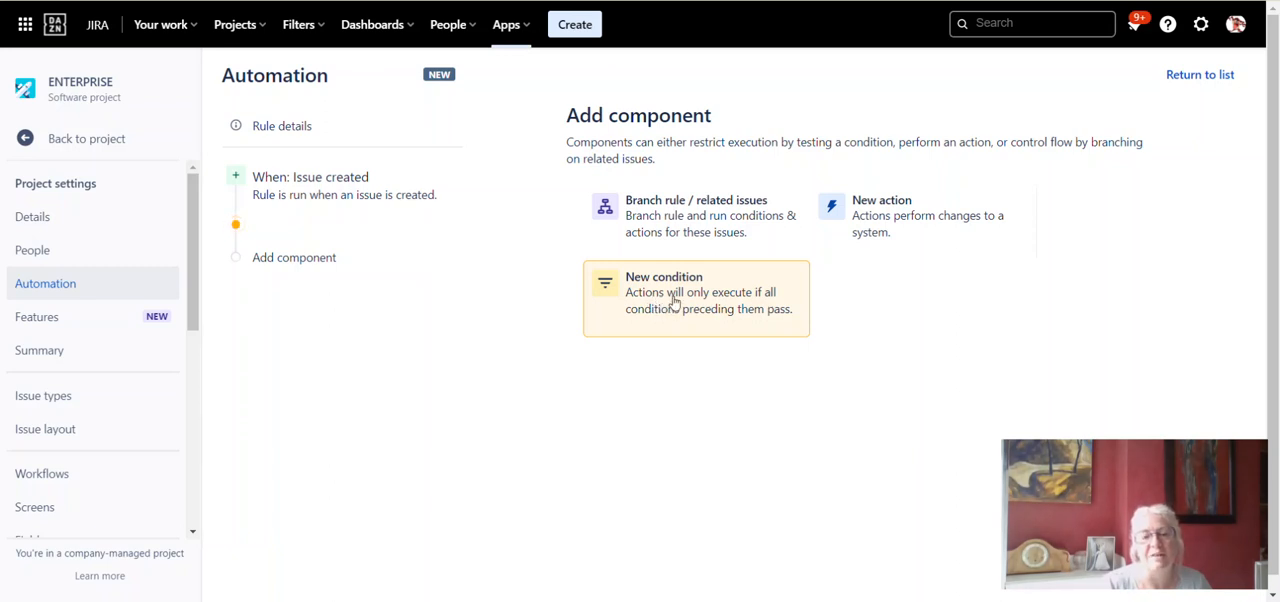
mouse_move(695, 305)
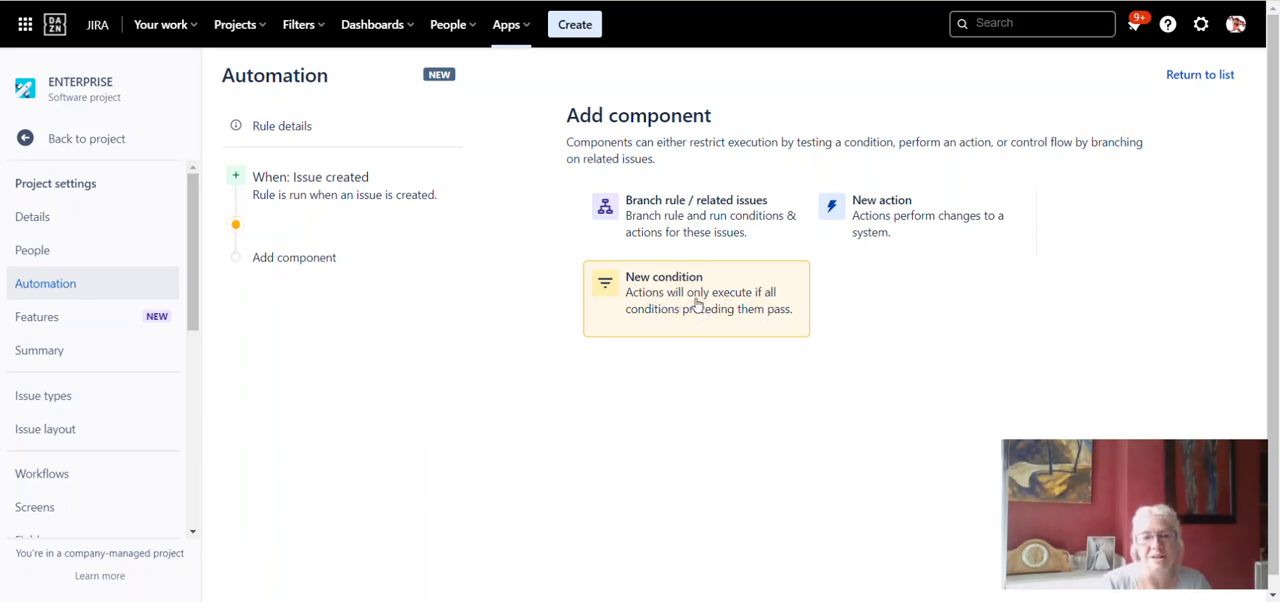
- Add an Issue fields condition after the trigger and list its field options
click(695, 292)
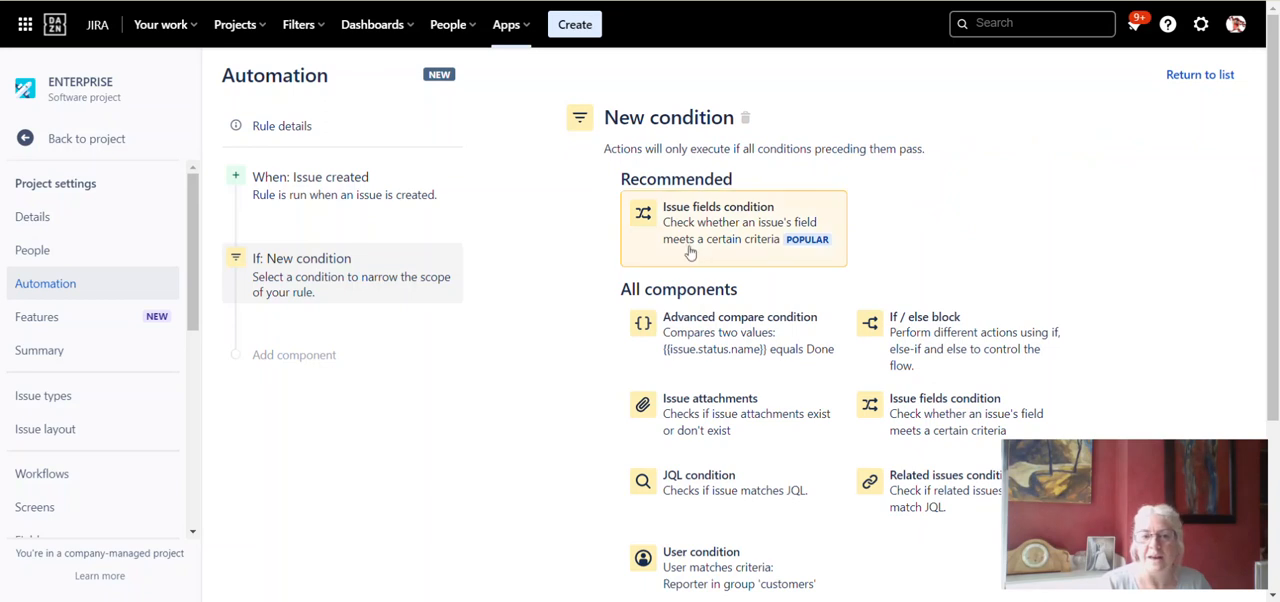
mouse_move(705, 238)
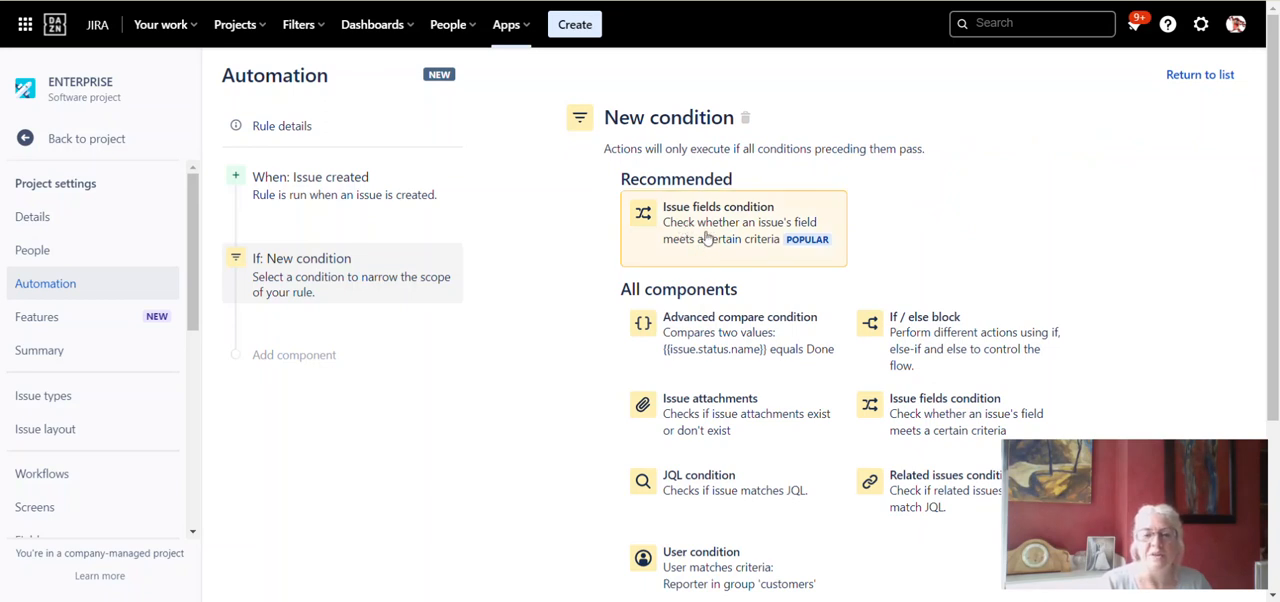
mouse_move(708, 234)
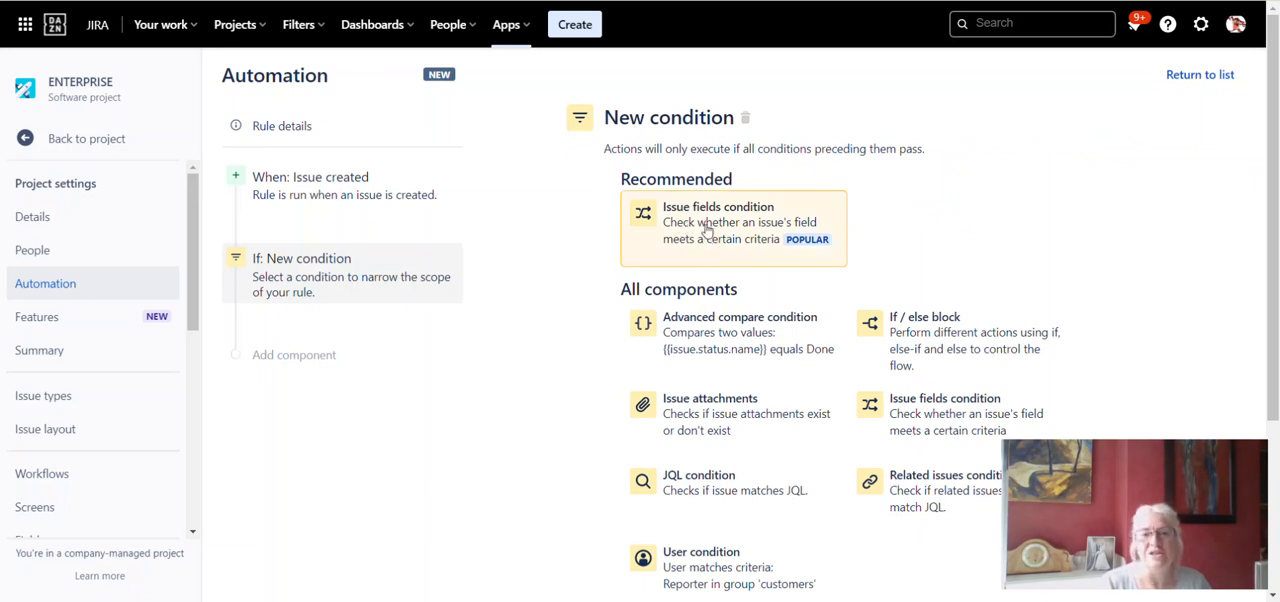
click(718, 222)
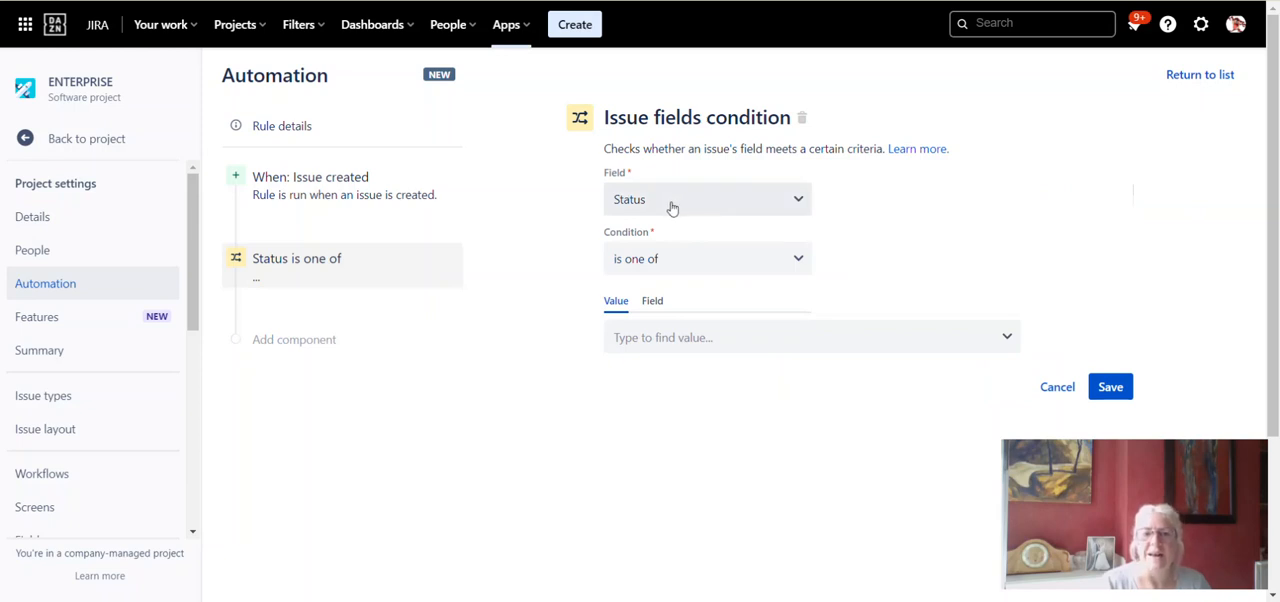
click(707, 199)
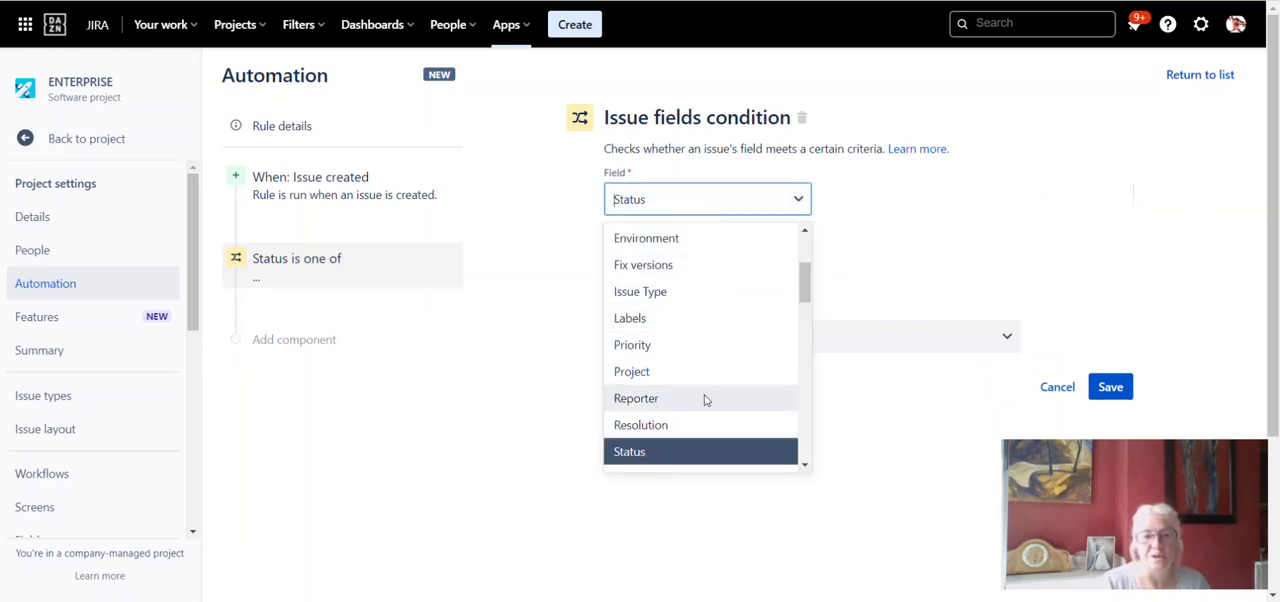
mouse_move(640, 291)
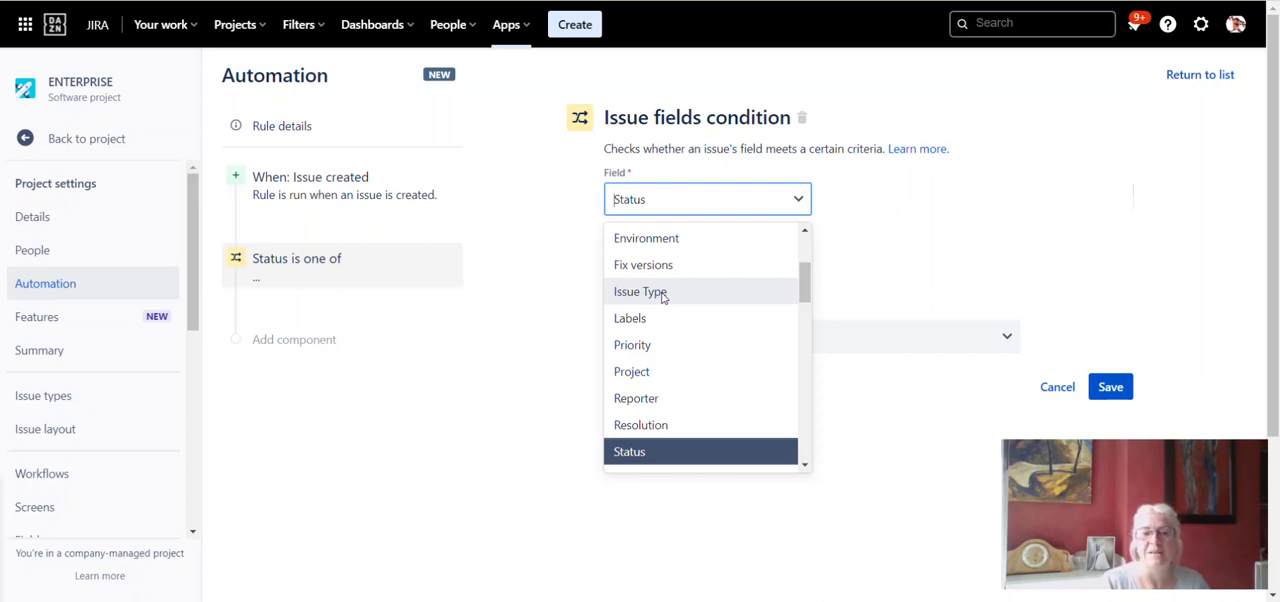
- Set the condition to Issue Type is one of Task or Story and save it
click(640, 291)
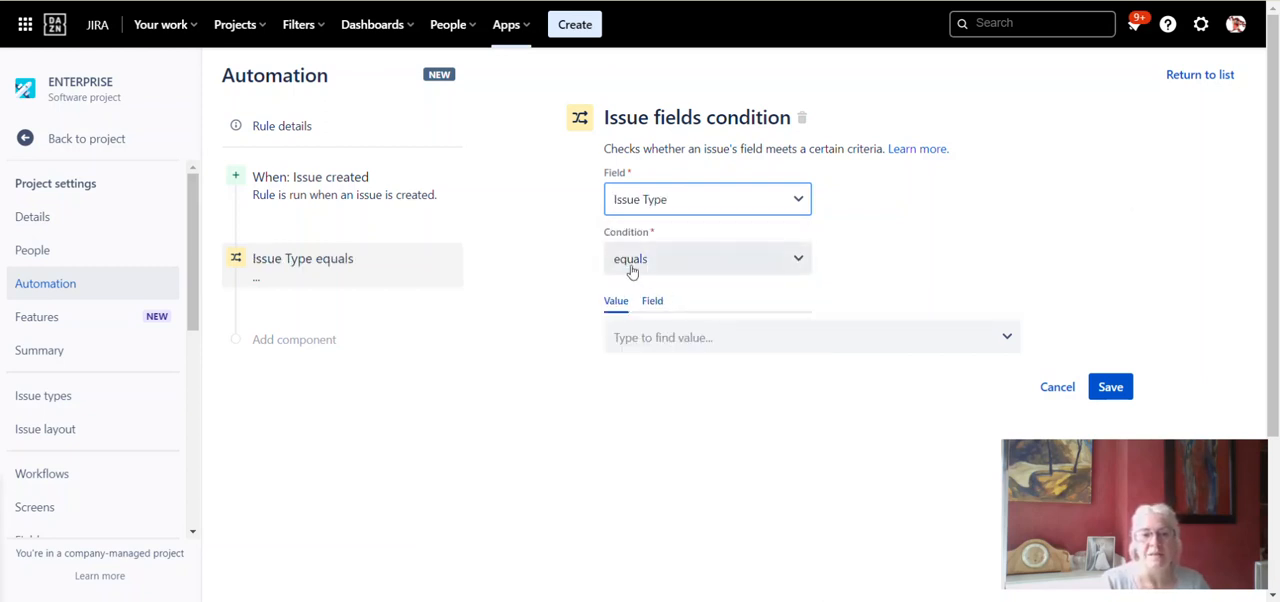
click(707, 258)
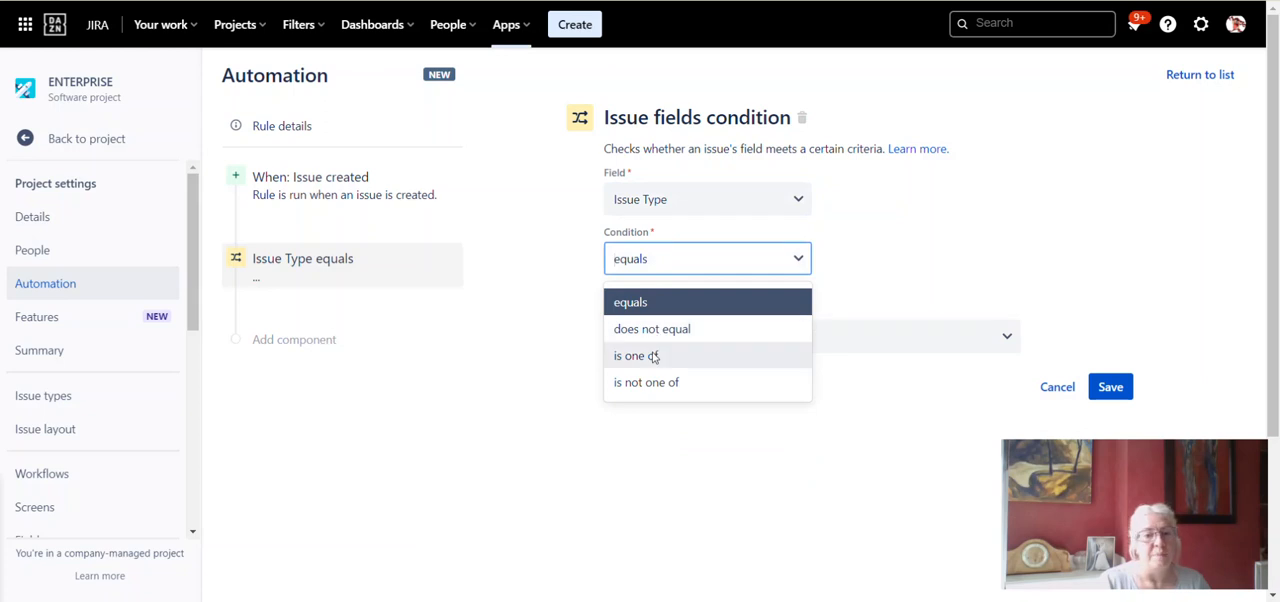
mouse_move(673, 323)
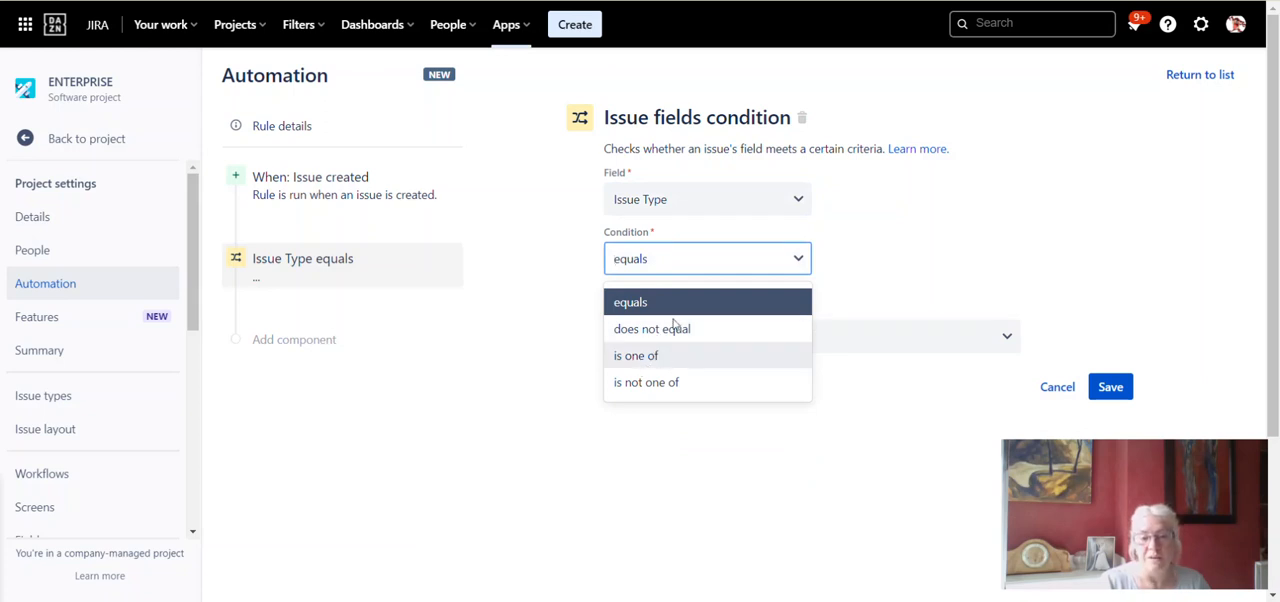
mouse_move(661, 356)
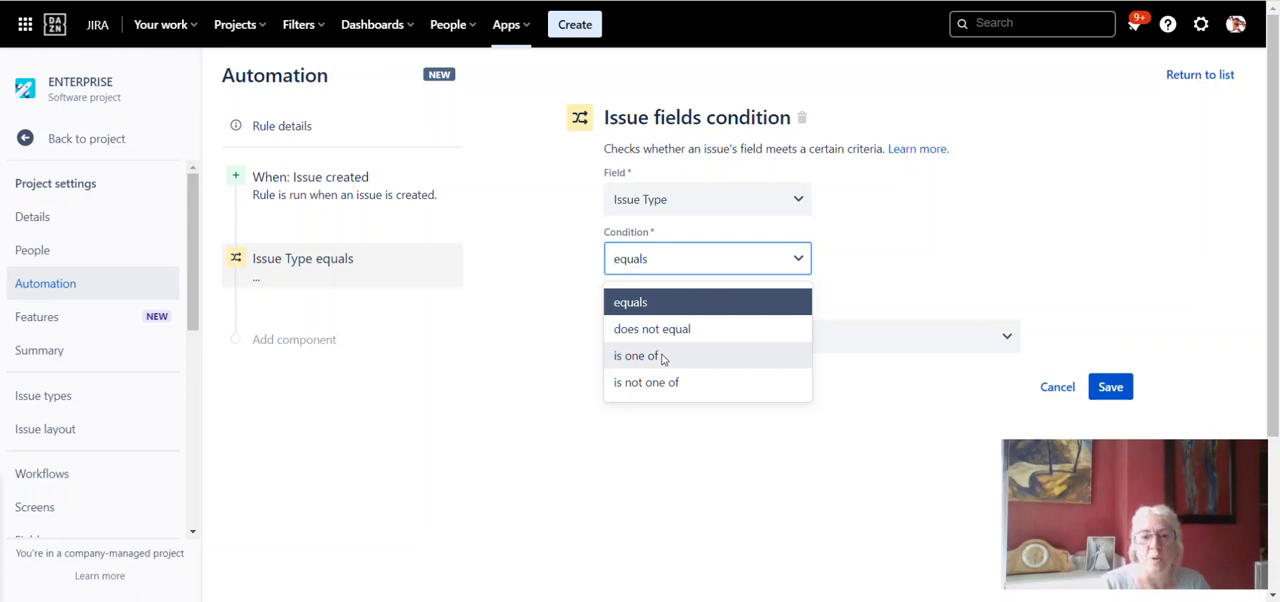
click(637, 355)
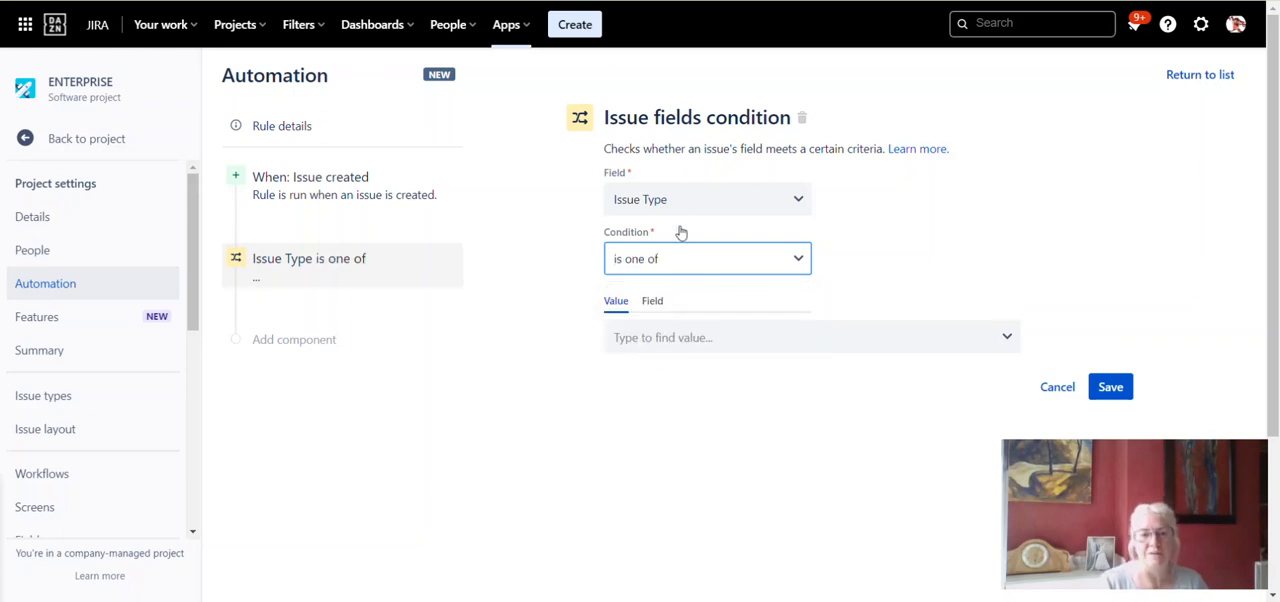
click(810, 337)
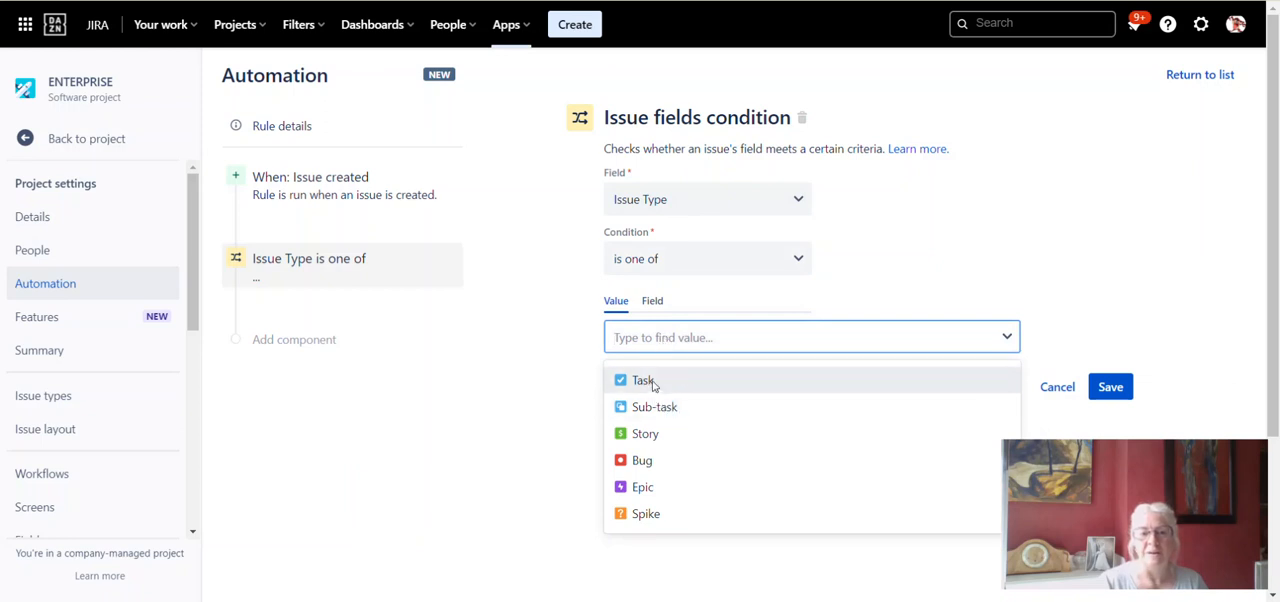
click(642, 380)
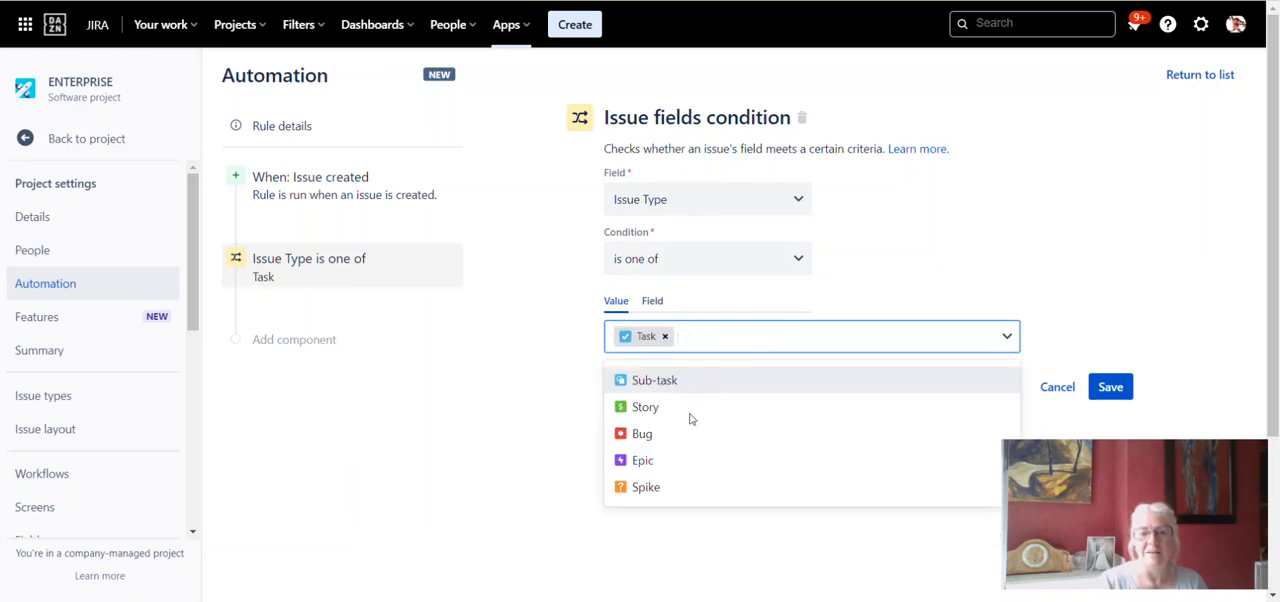
click(645, 406)
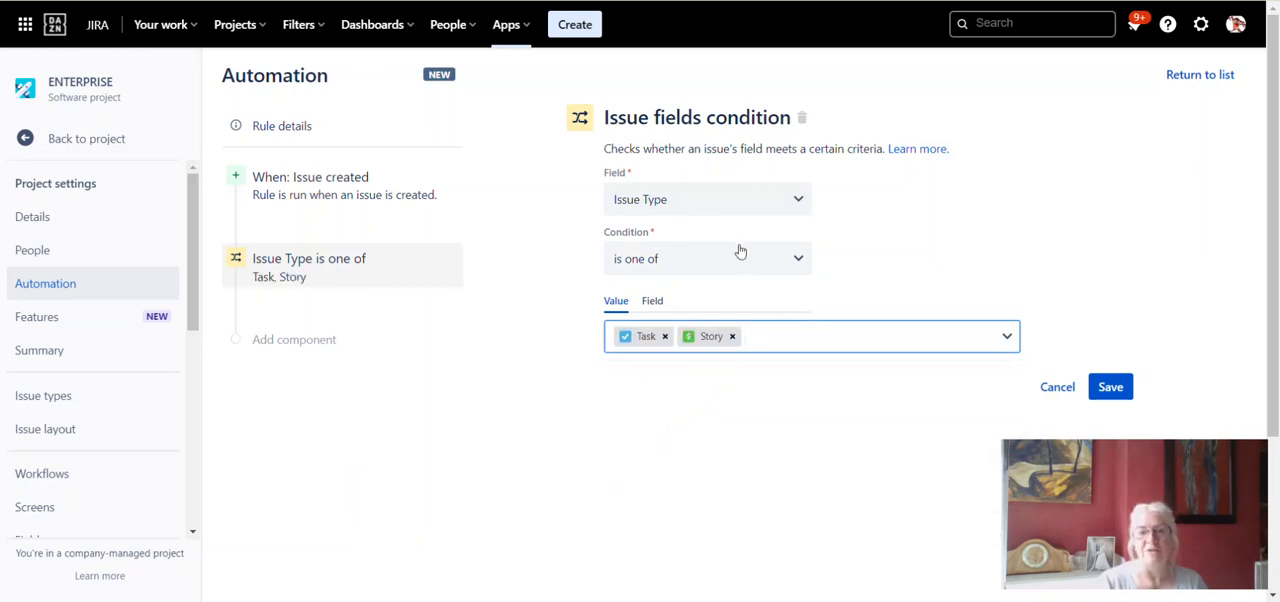
mouse_move(741, 138)
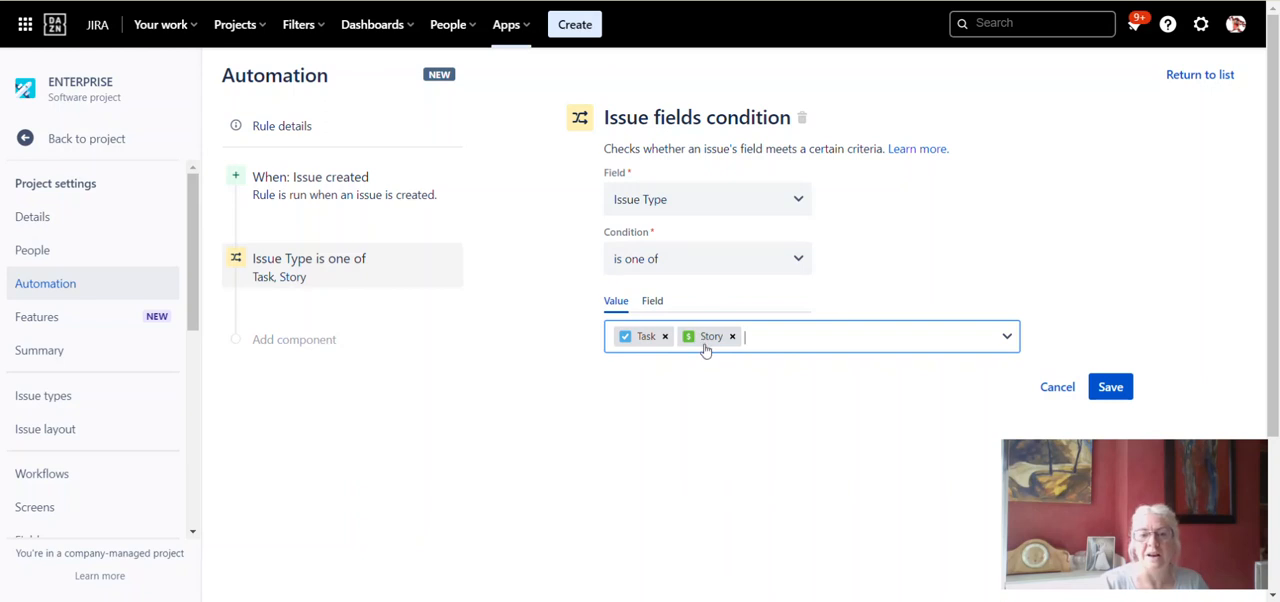
mouse_move(1110, 387)
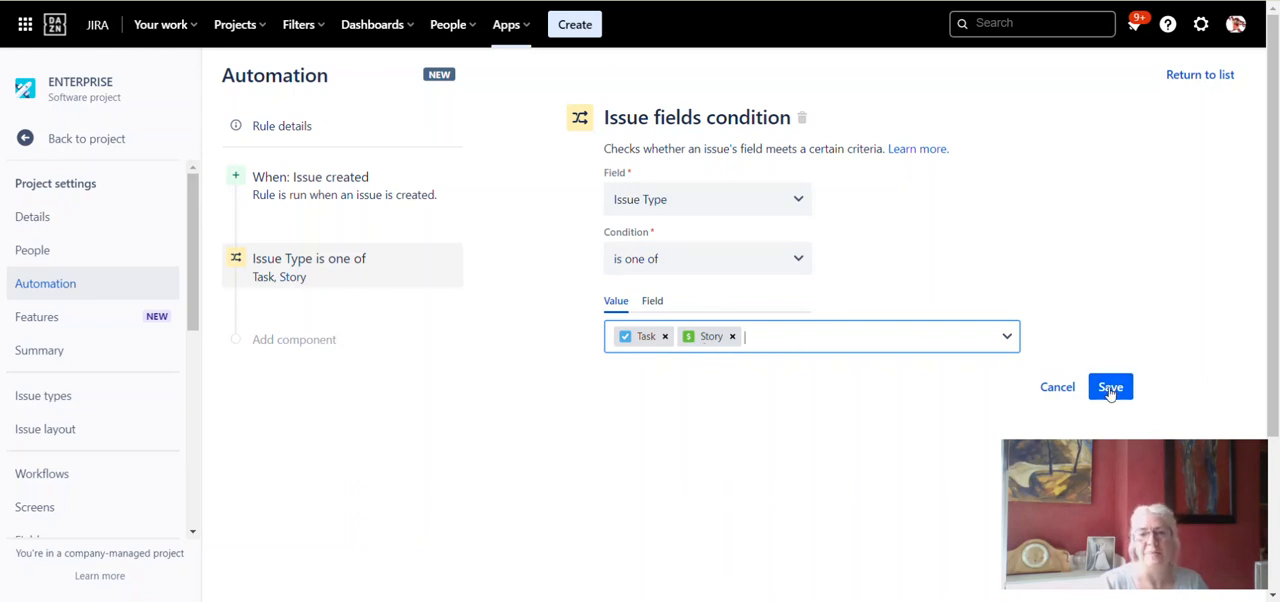
click(1110, 387)
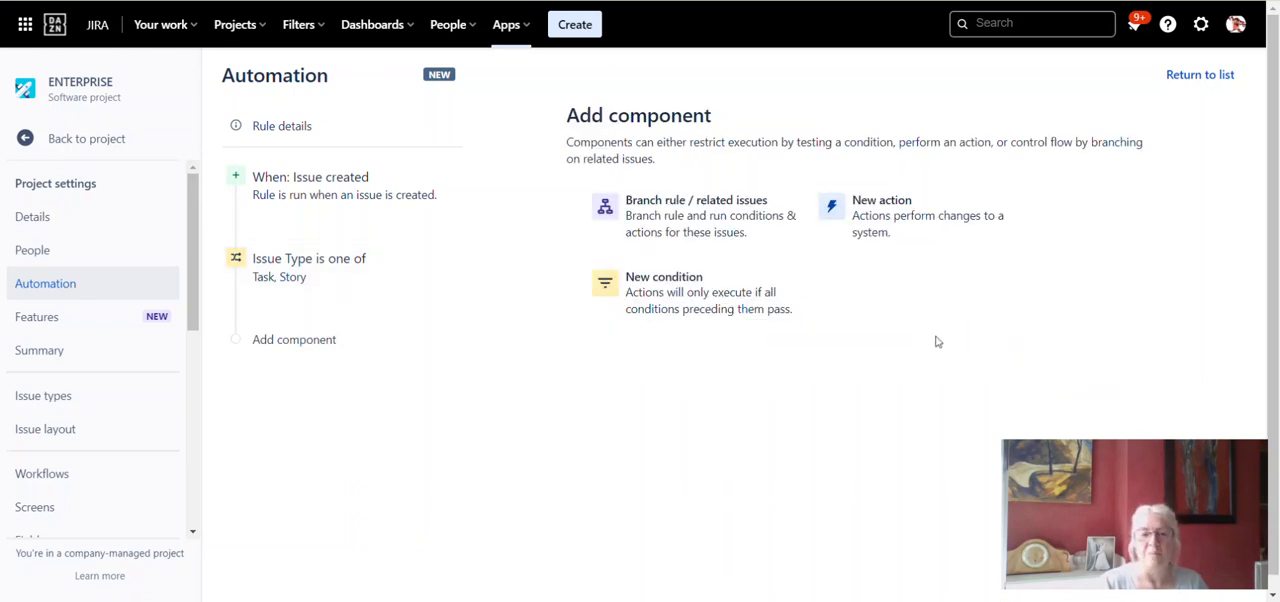
mouse_move(870, 322)
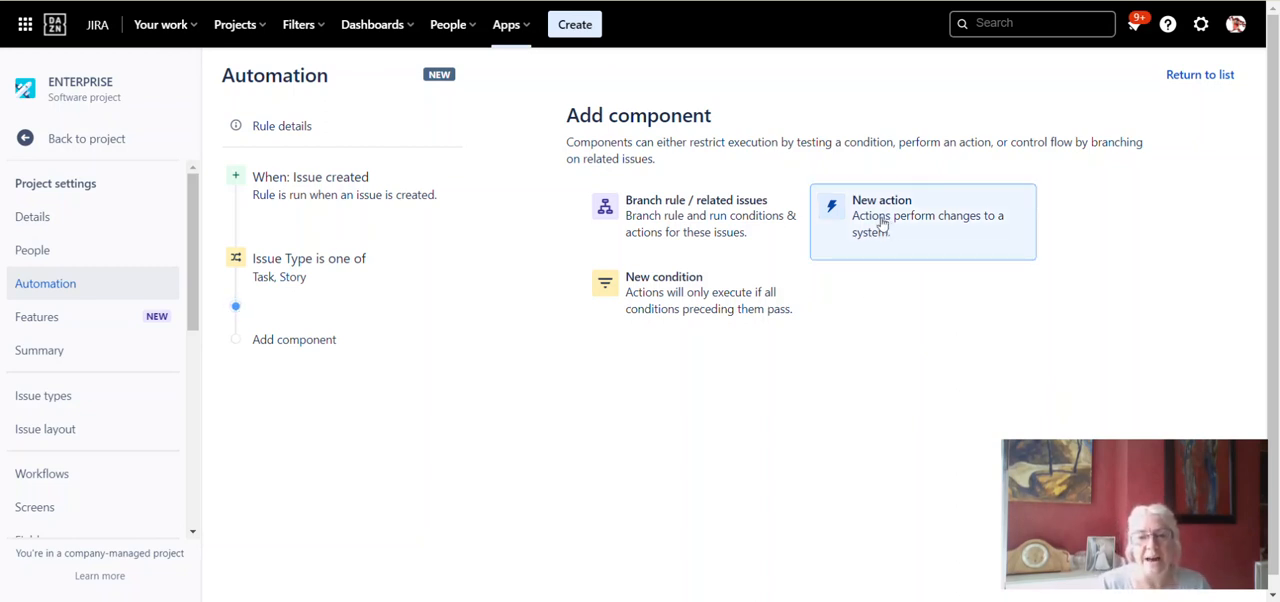
mouse_move(895, 223)
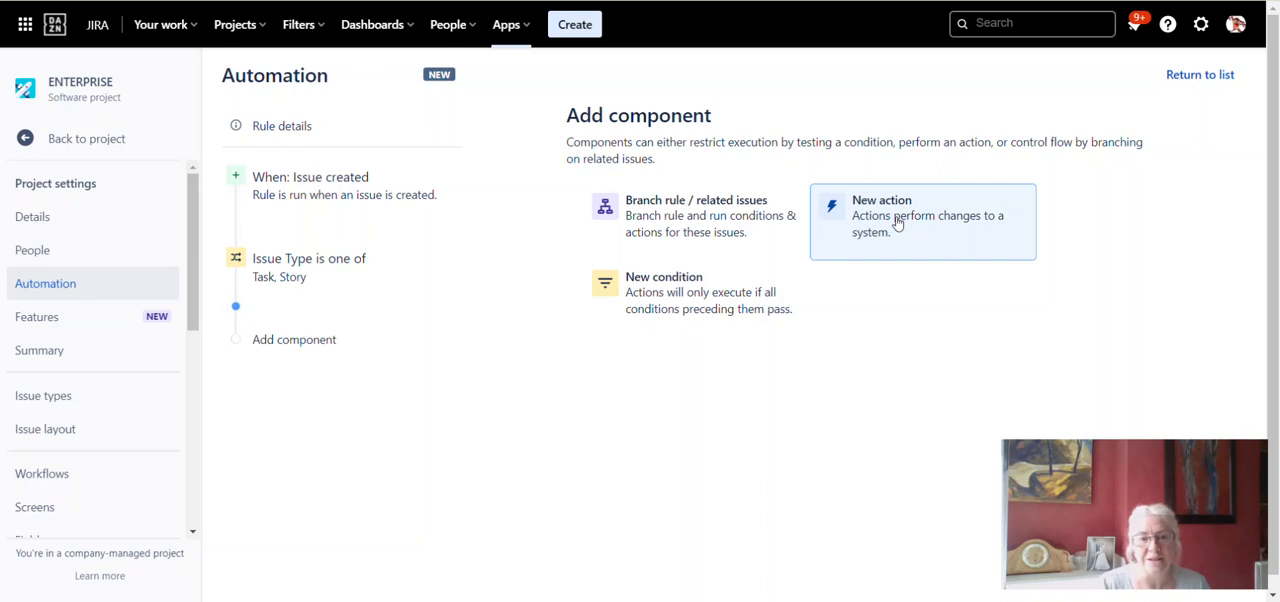
- Add a new action component after the Task/Story condition
click(920, 215)
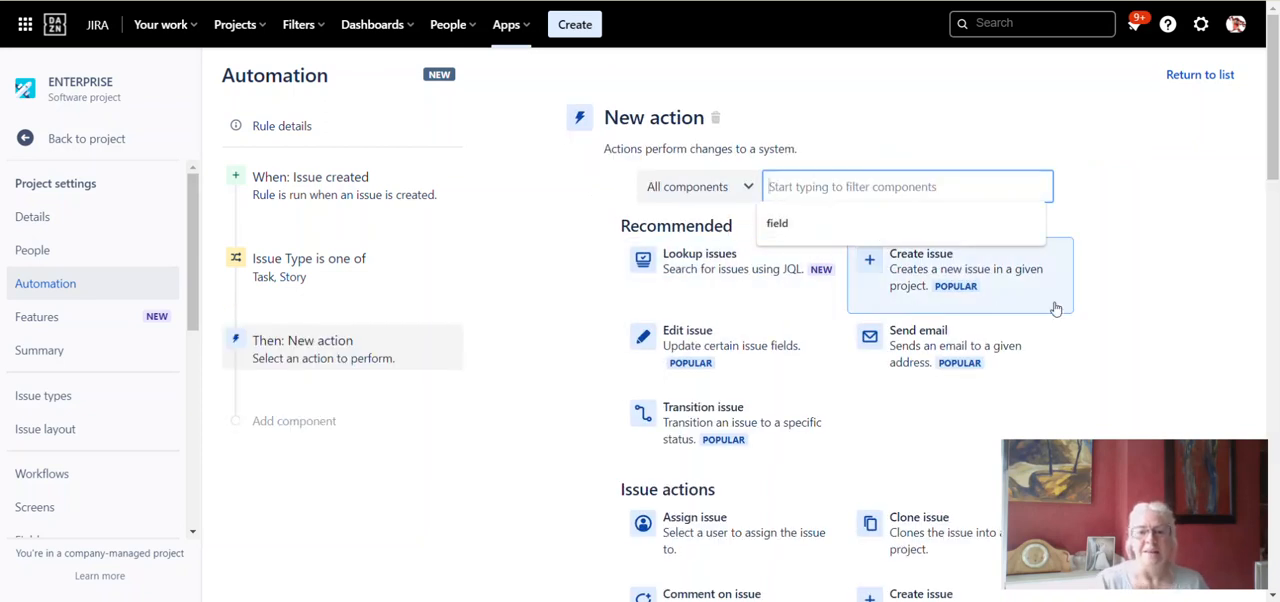
mouse_move(725, 352)
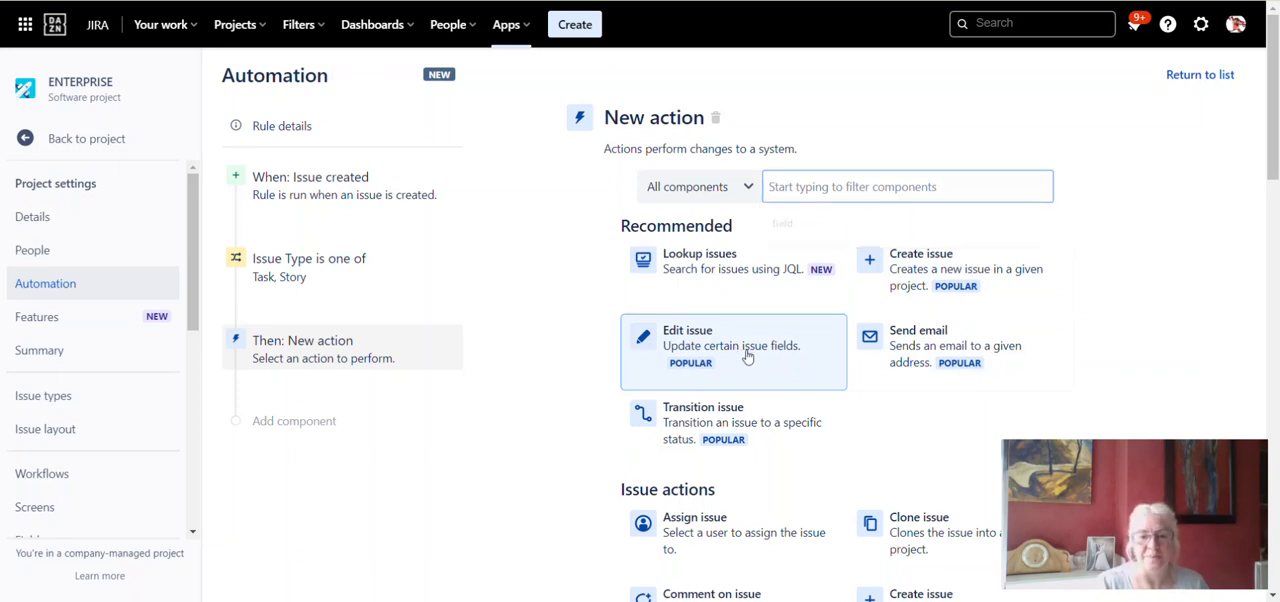
- Make the action Edit issue with the Description (System) field selected
click(733, 345)
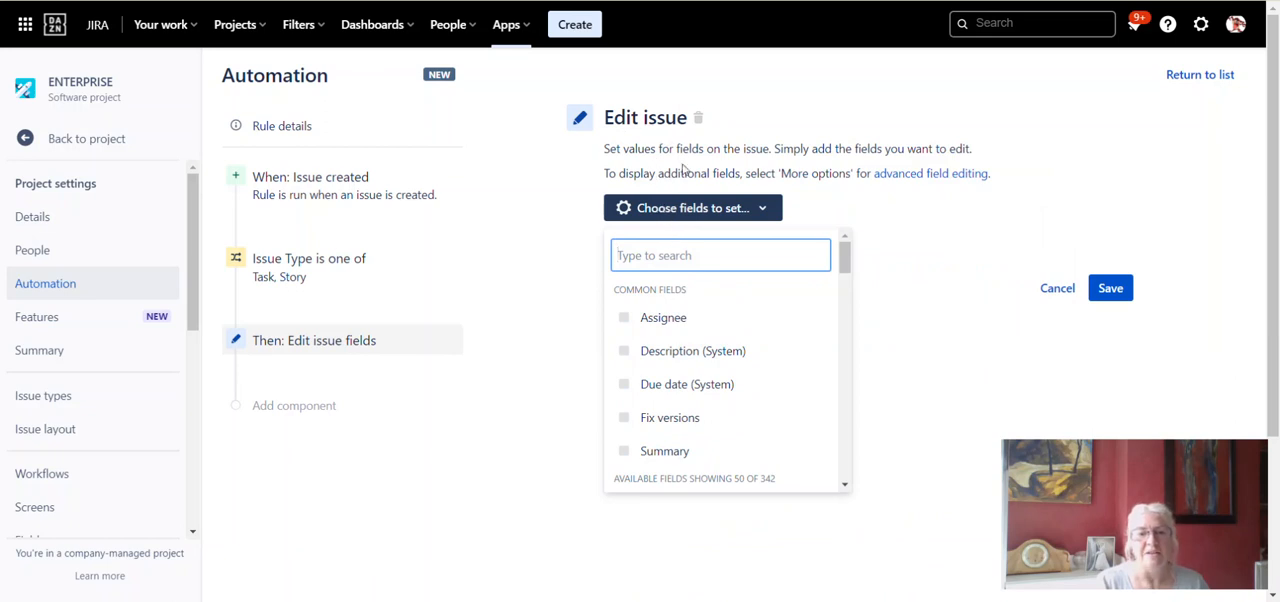
mouse_move(900, 263)
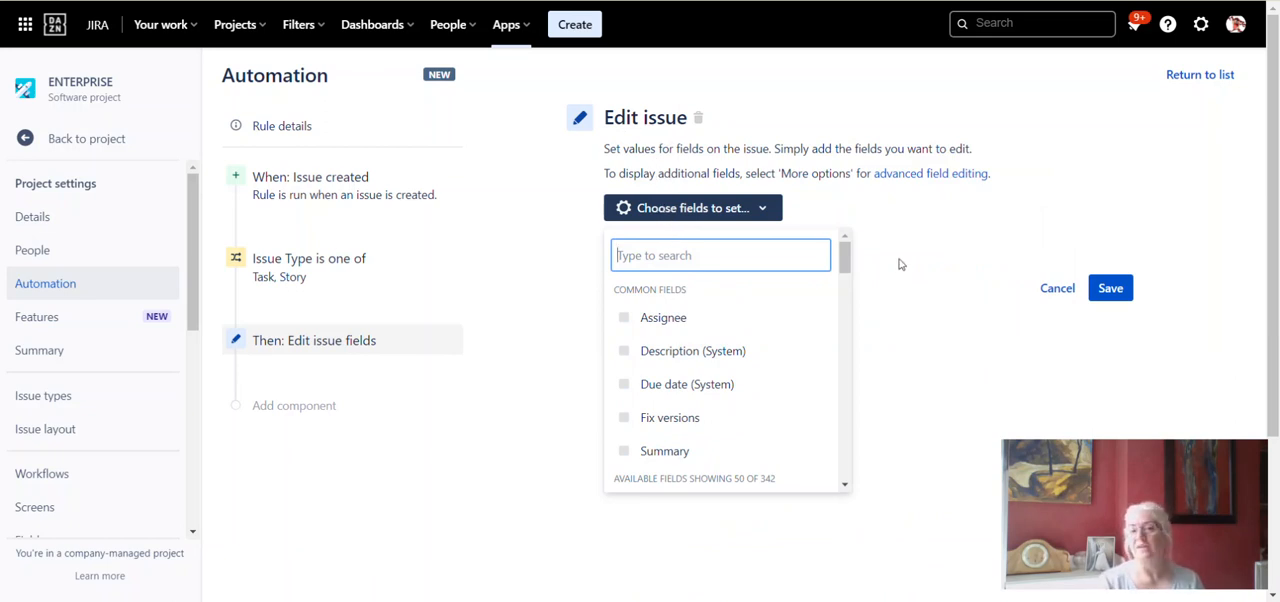
mouse_move(668, 357)
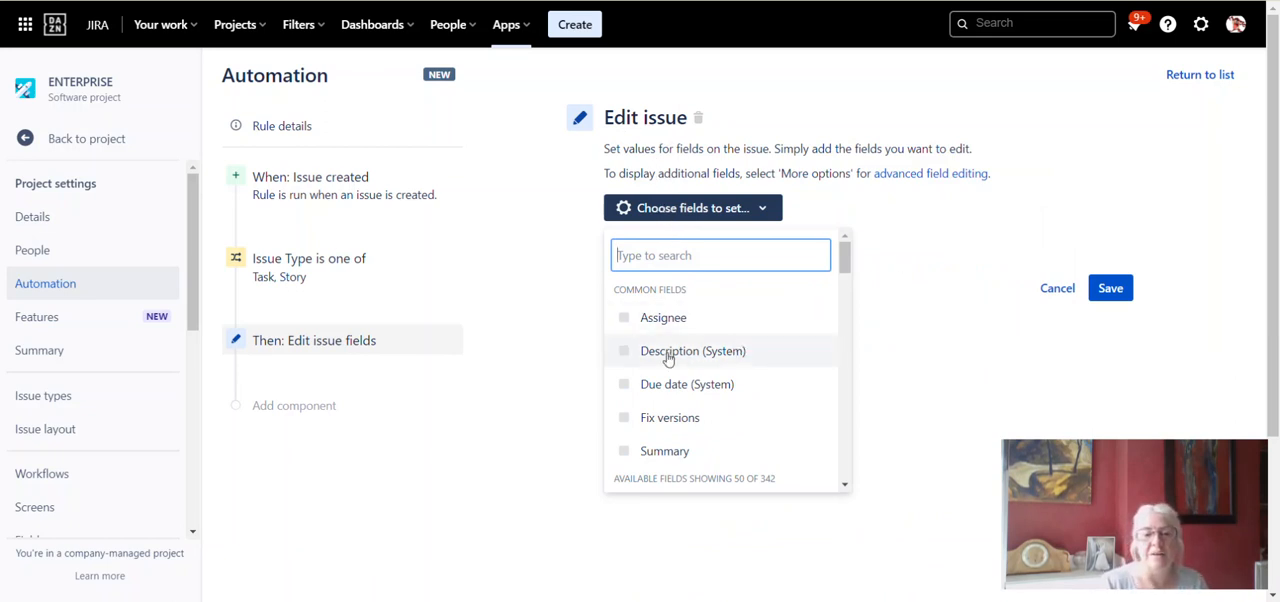
mouse_move(668, 358)
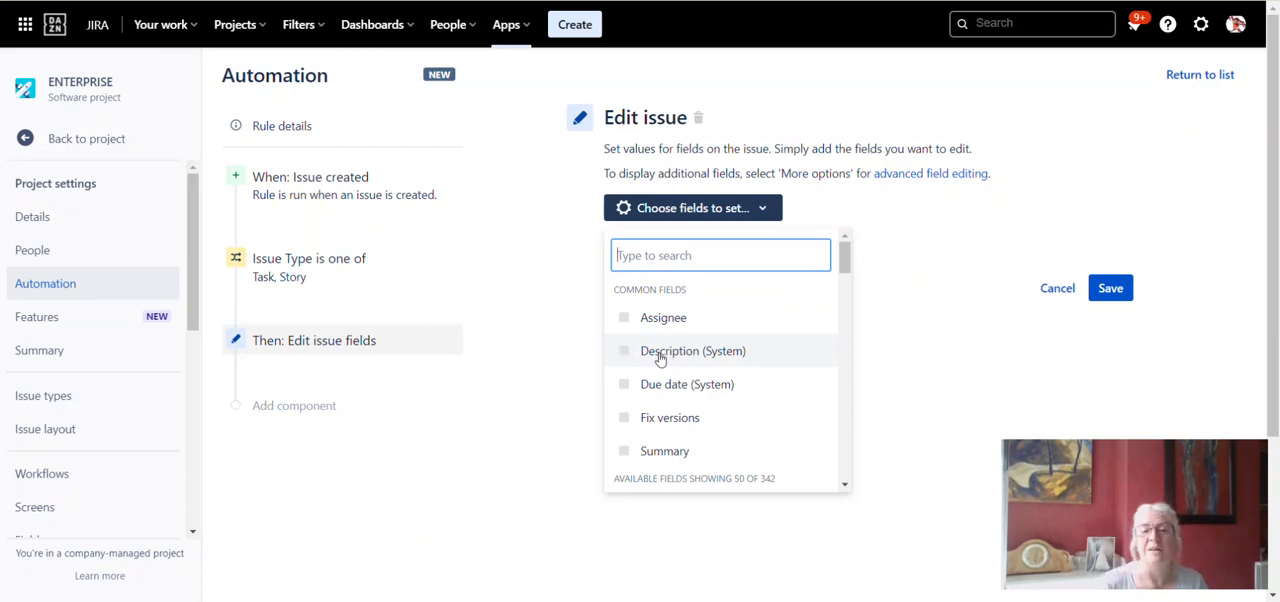
click(624, 350)
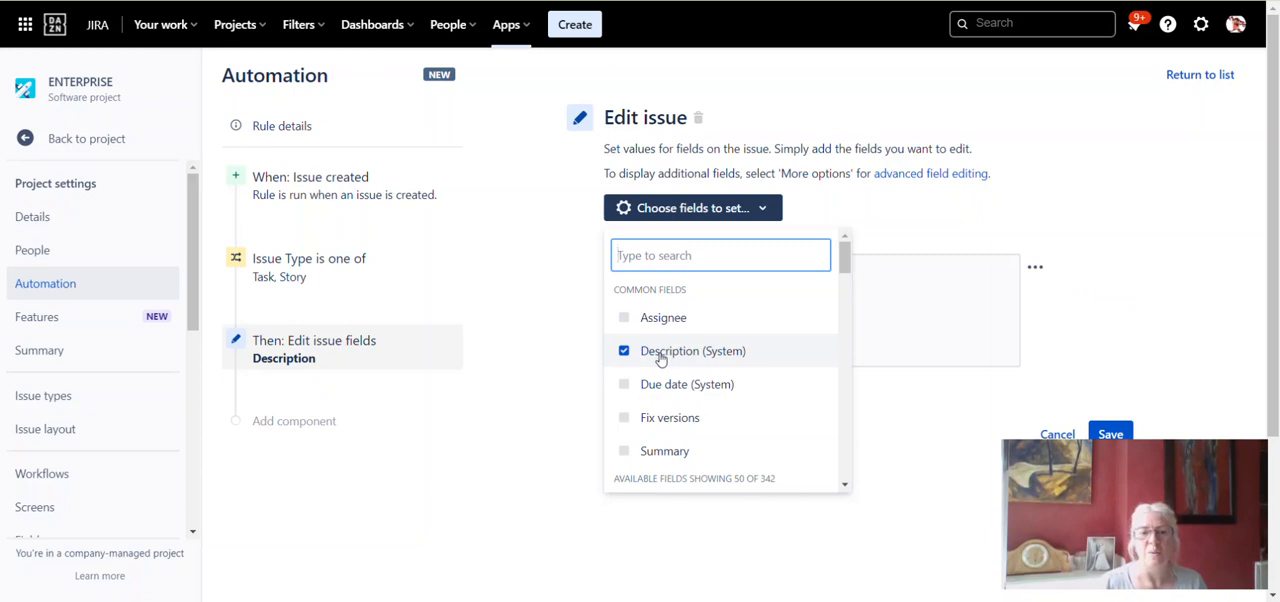
mouse_move(1092, 344)
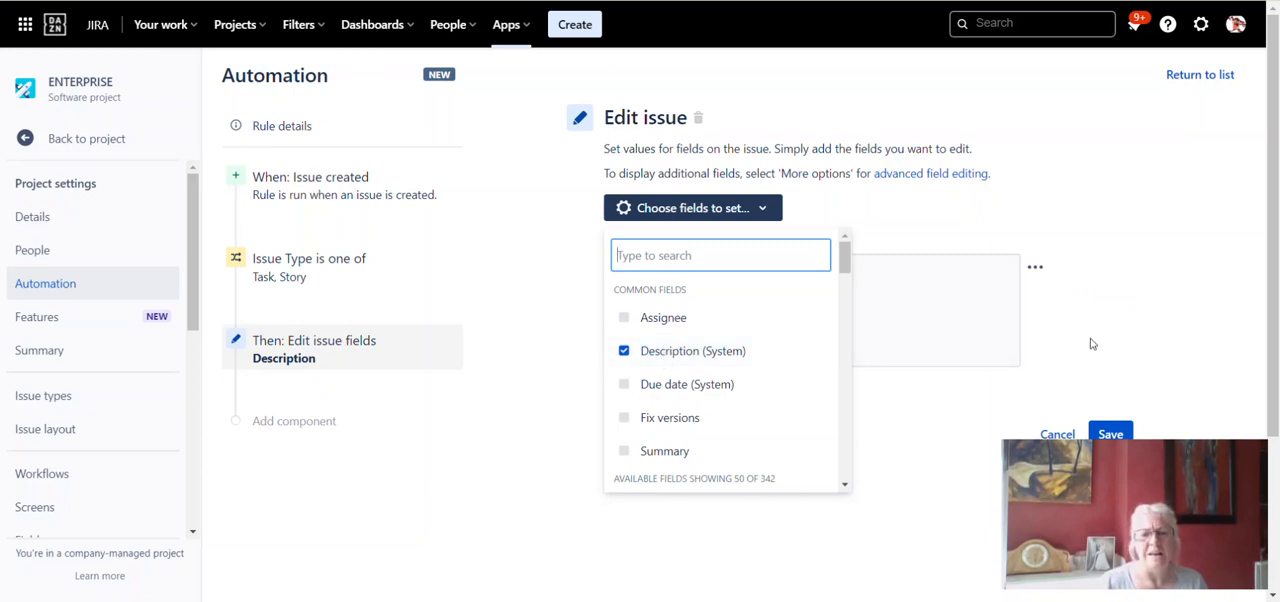
mouse_move(670, 384)
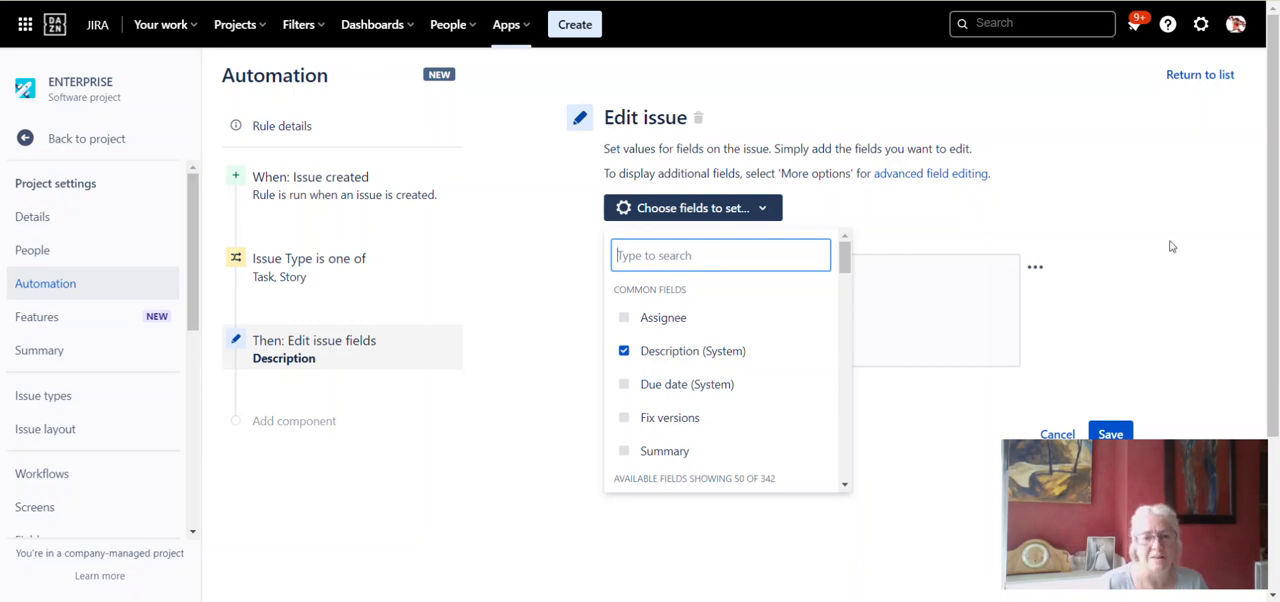
click(692, 208)
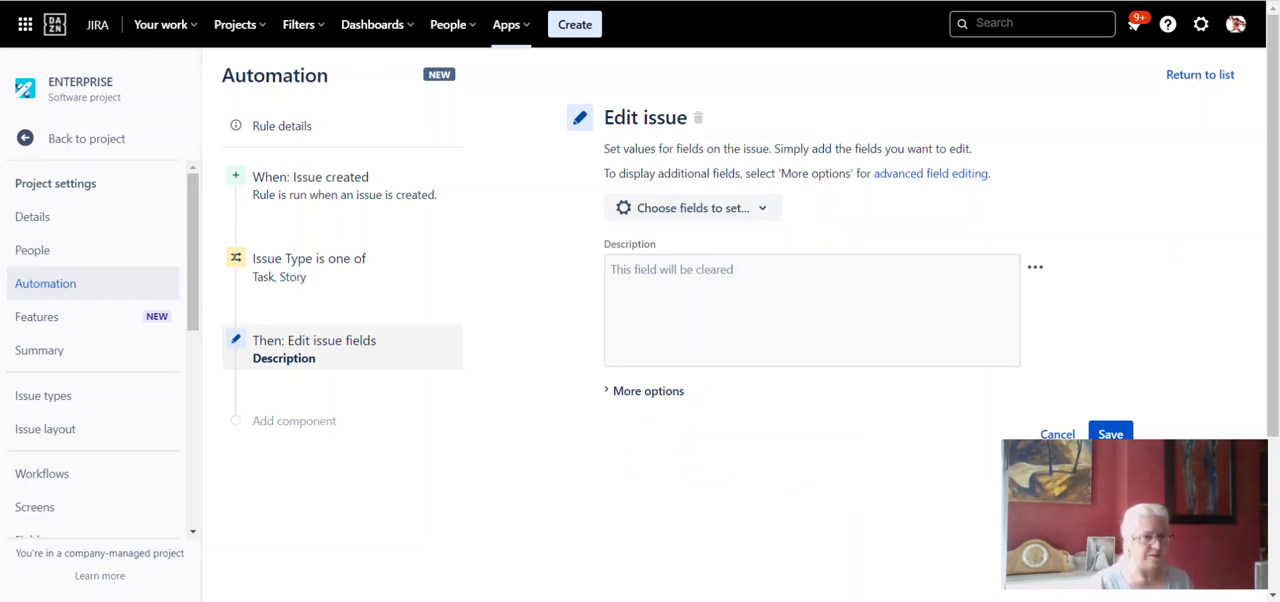
- Set Description to {{issue.description}} plus Context, Value and Acceptance Criteria panel markup
text({{issue.description}})
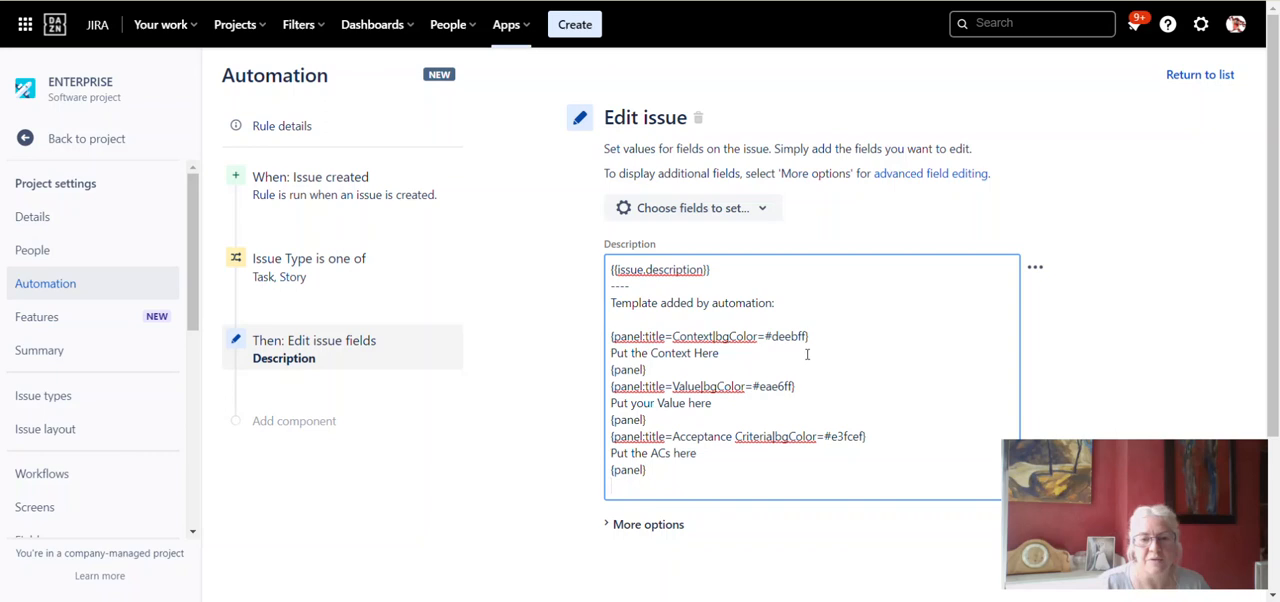
mouse_move(823, 350)
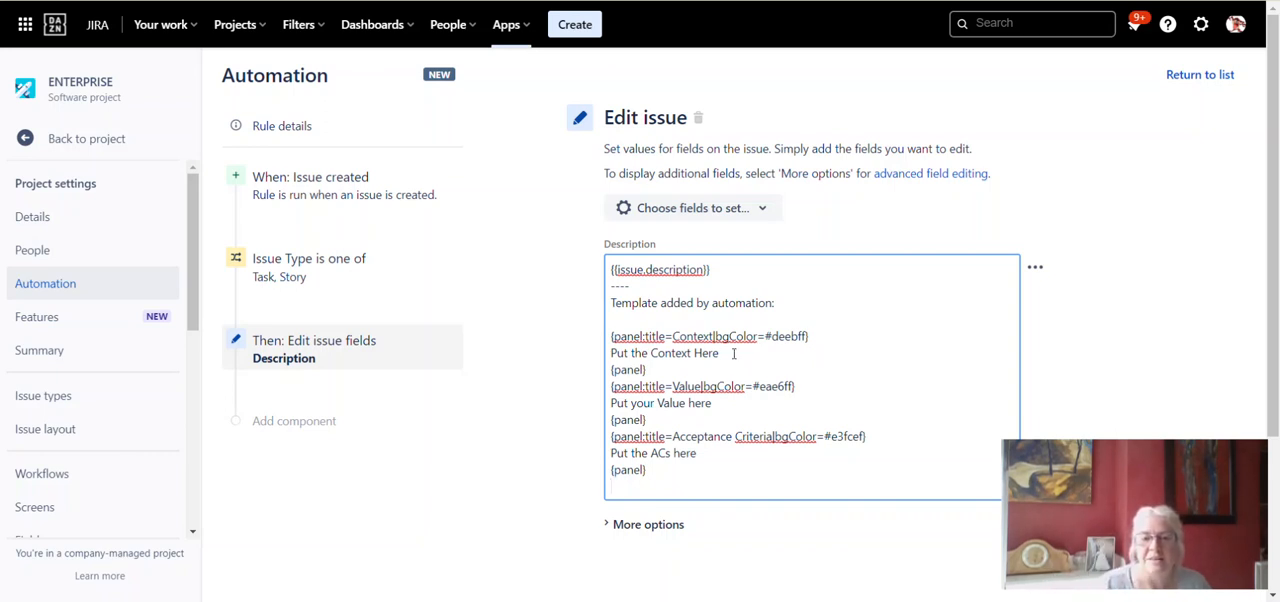
double_click(687, 386)
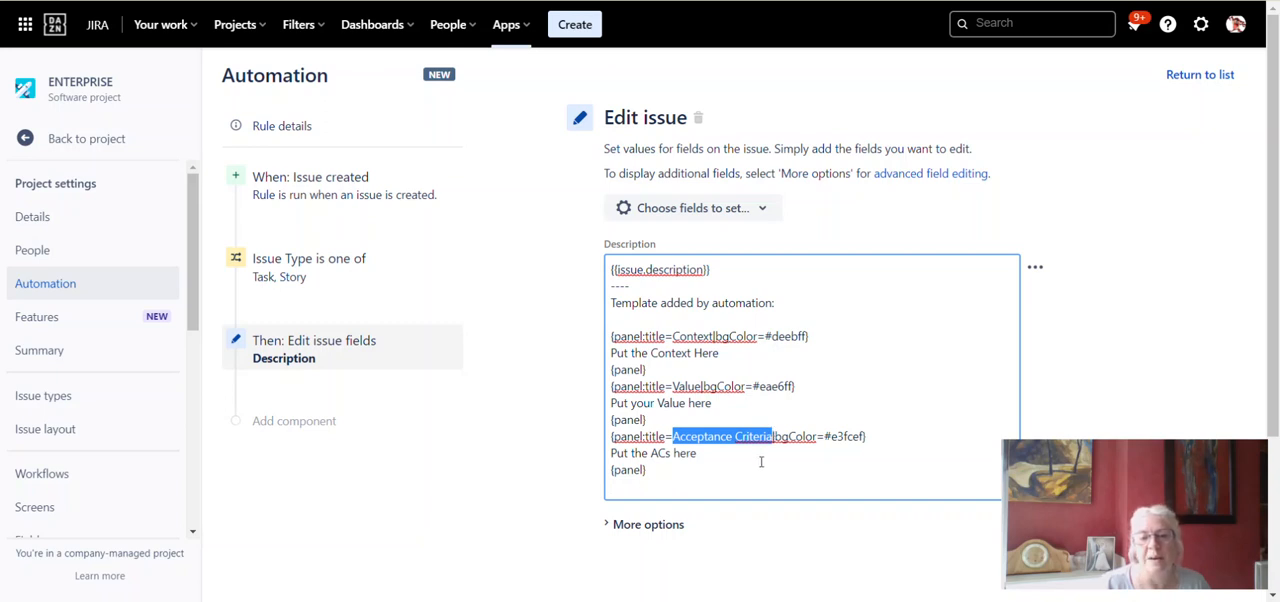
mouse_move(730, 476)
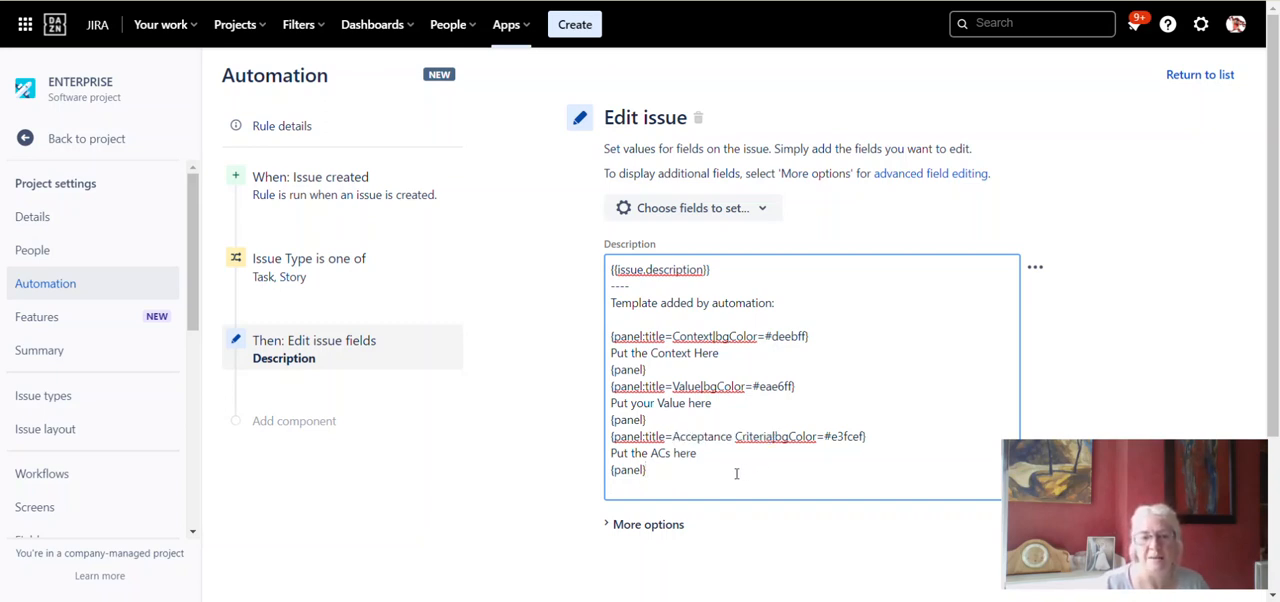
scroll(down, 3)
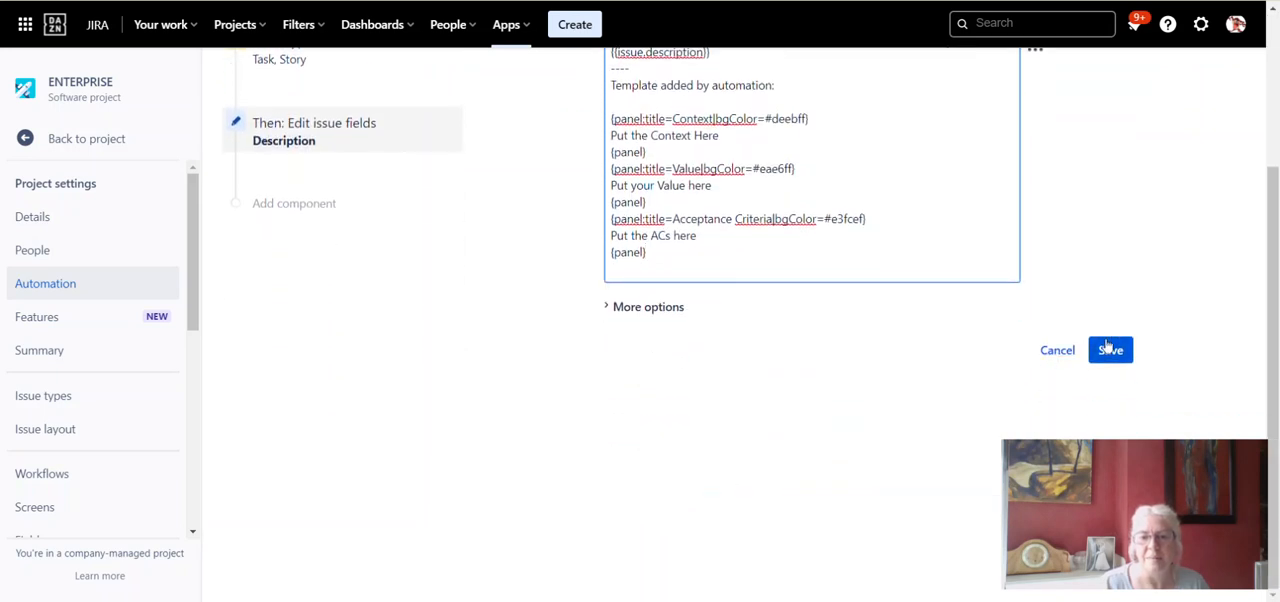
- Save the rule as 'Template to populate description field - Story/Task' and turn it on
click(1110, 350)
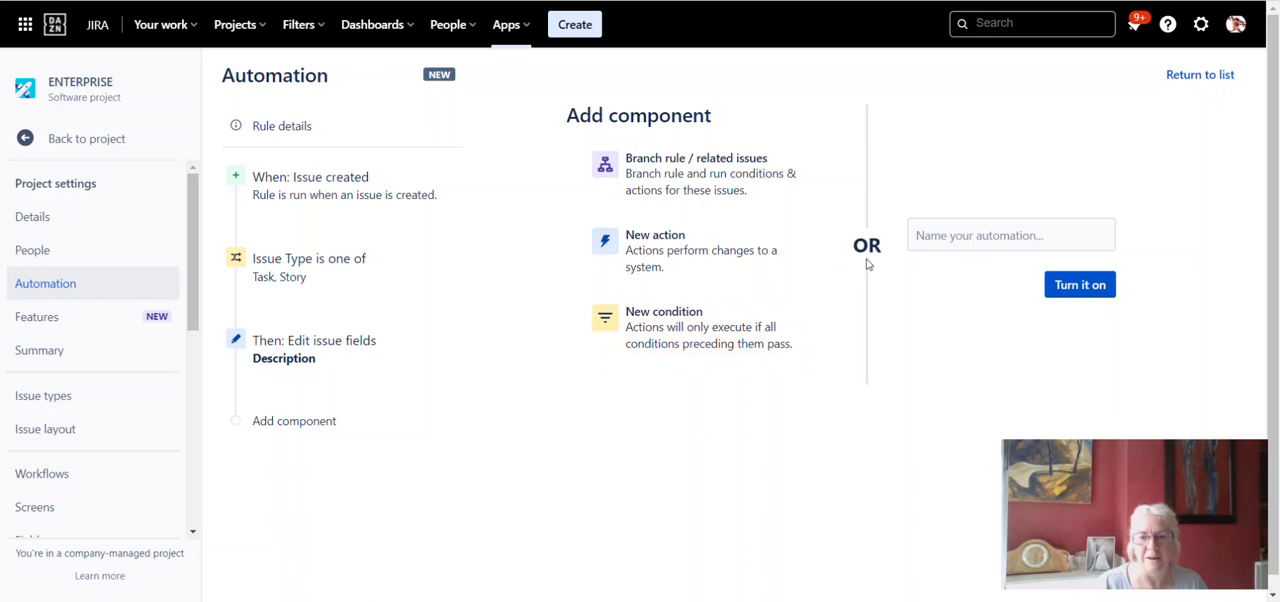
click(1010, 235)
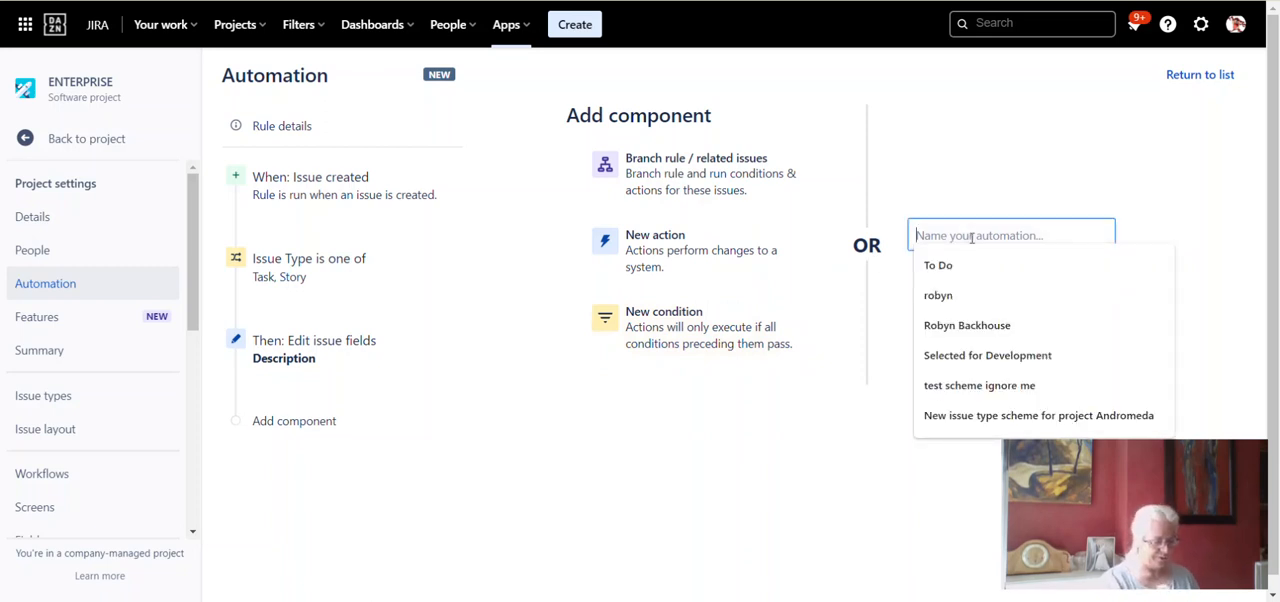
text(Template to popul)
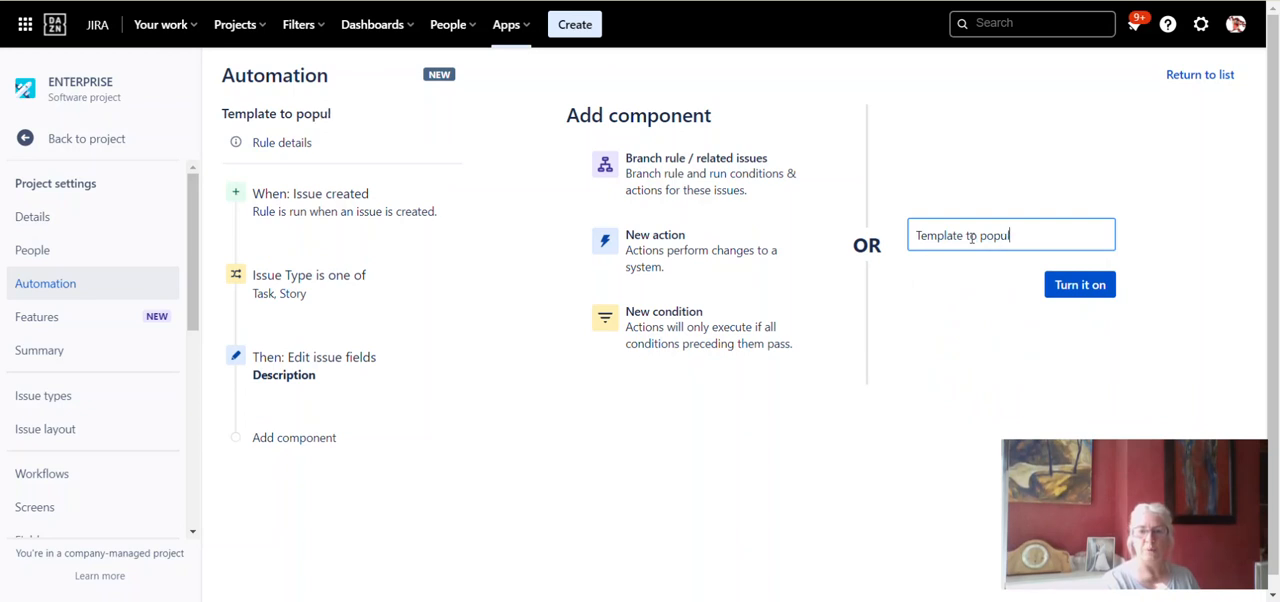
text(ate description field)
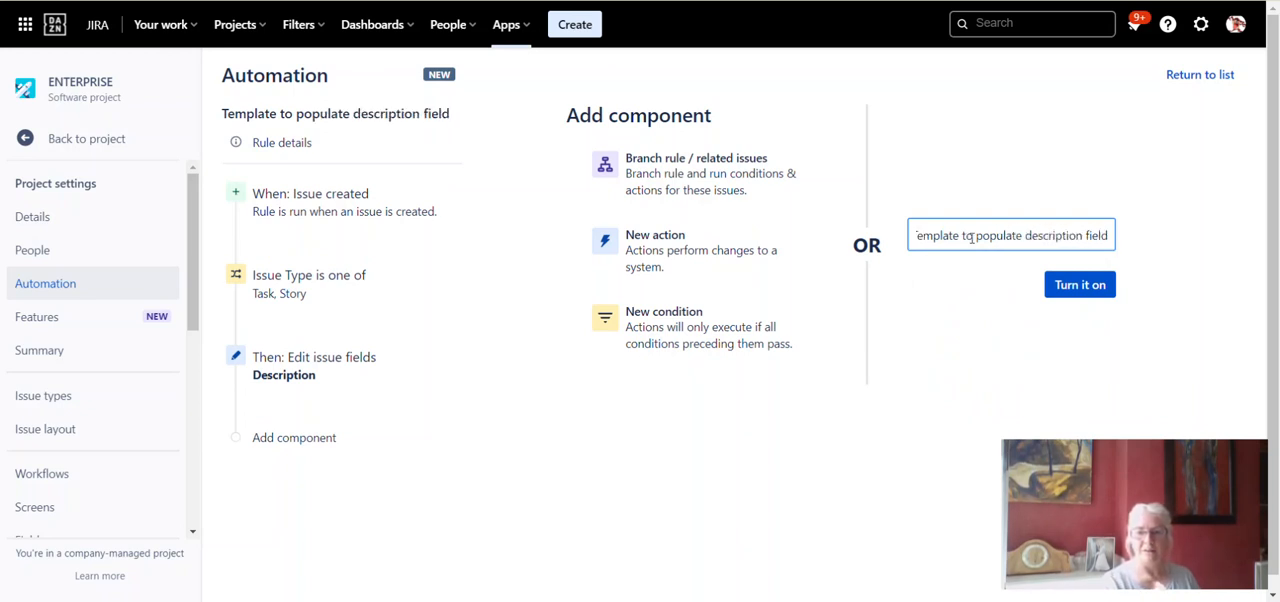
text(- Story/Task)
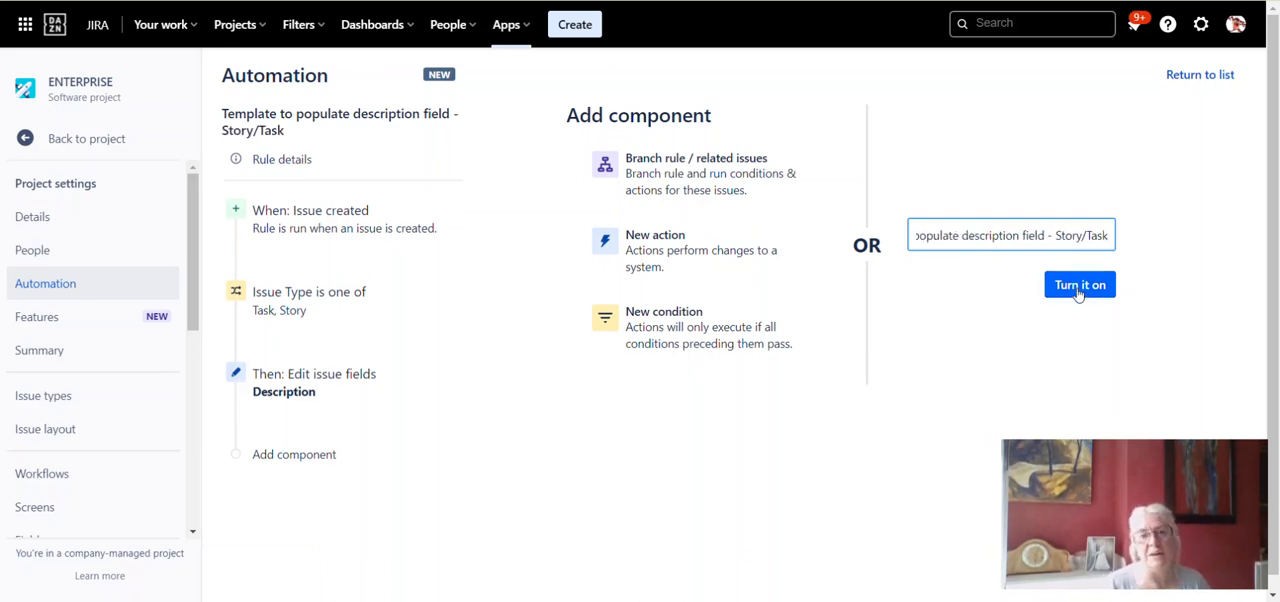
mouse_move(1079, 291)
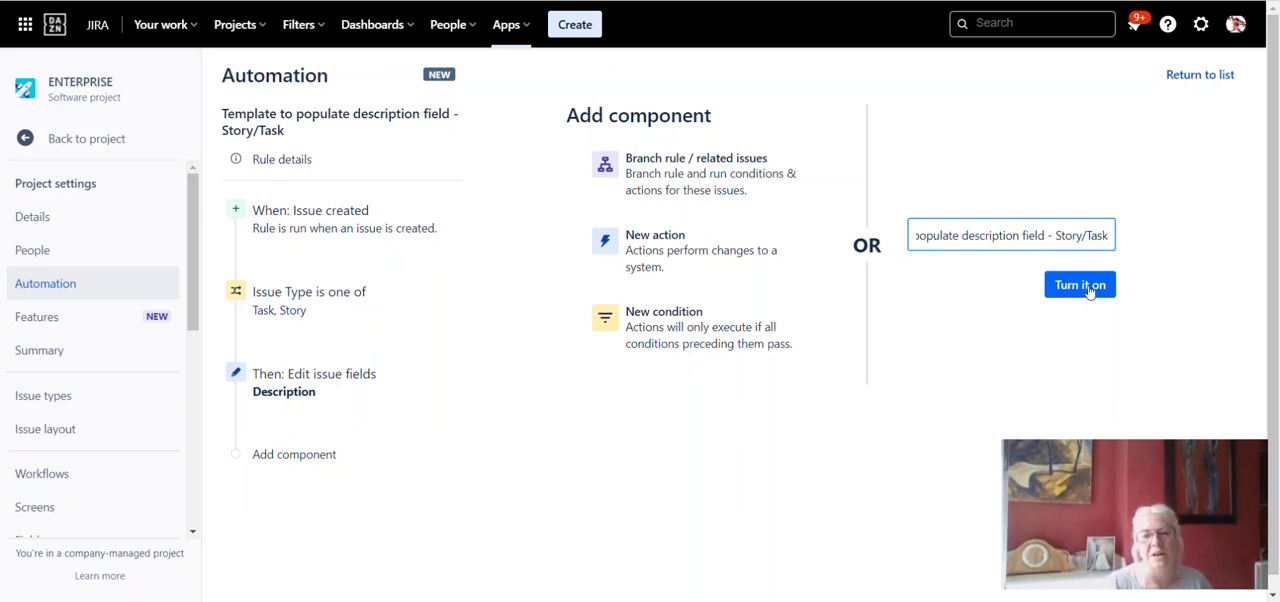
click(1079, 285)
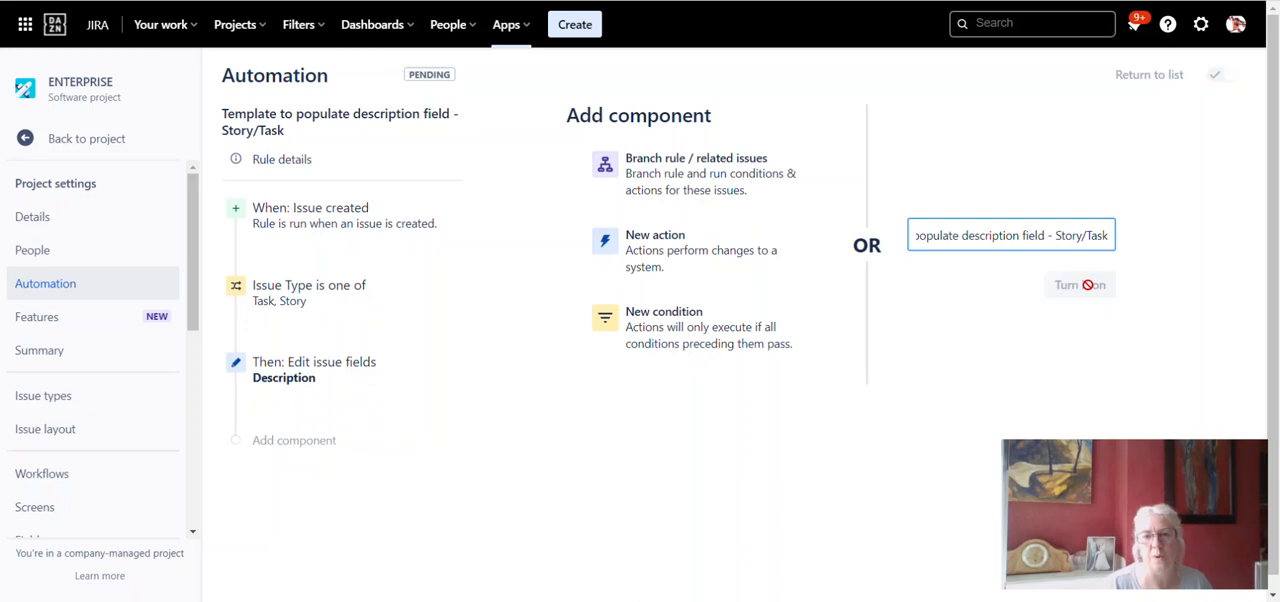
click(1079, 285)
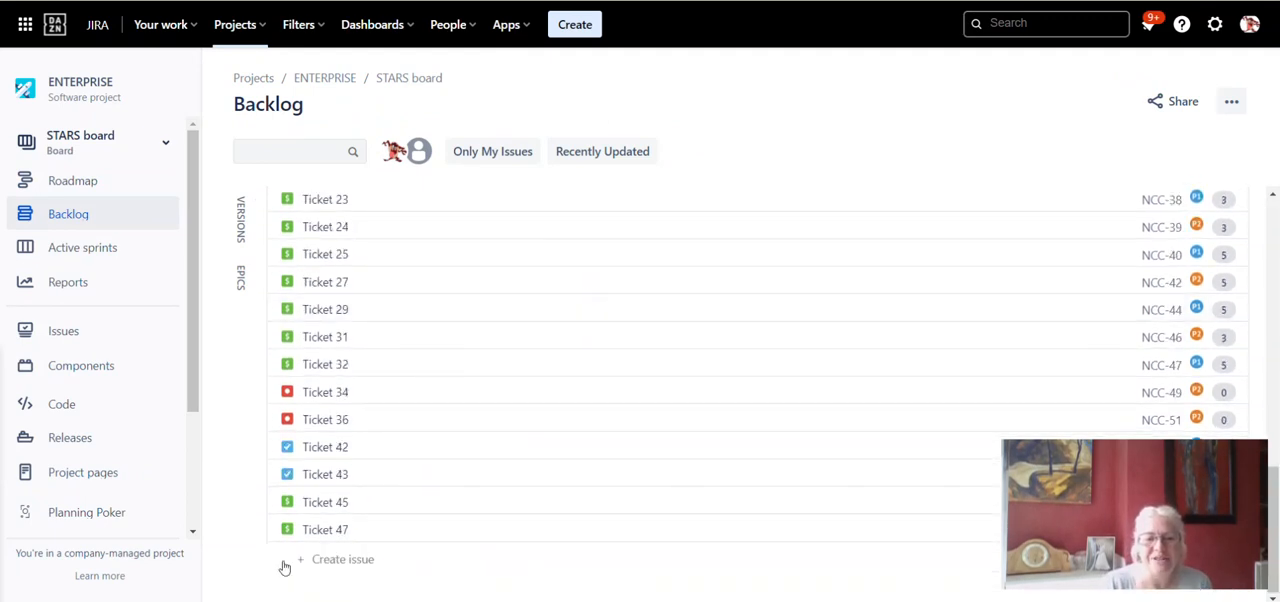
- Create the story 'test ticket' (NCC-63) in the backlog
click(342, 559)
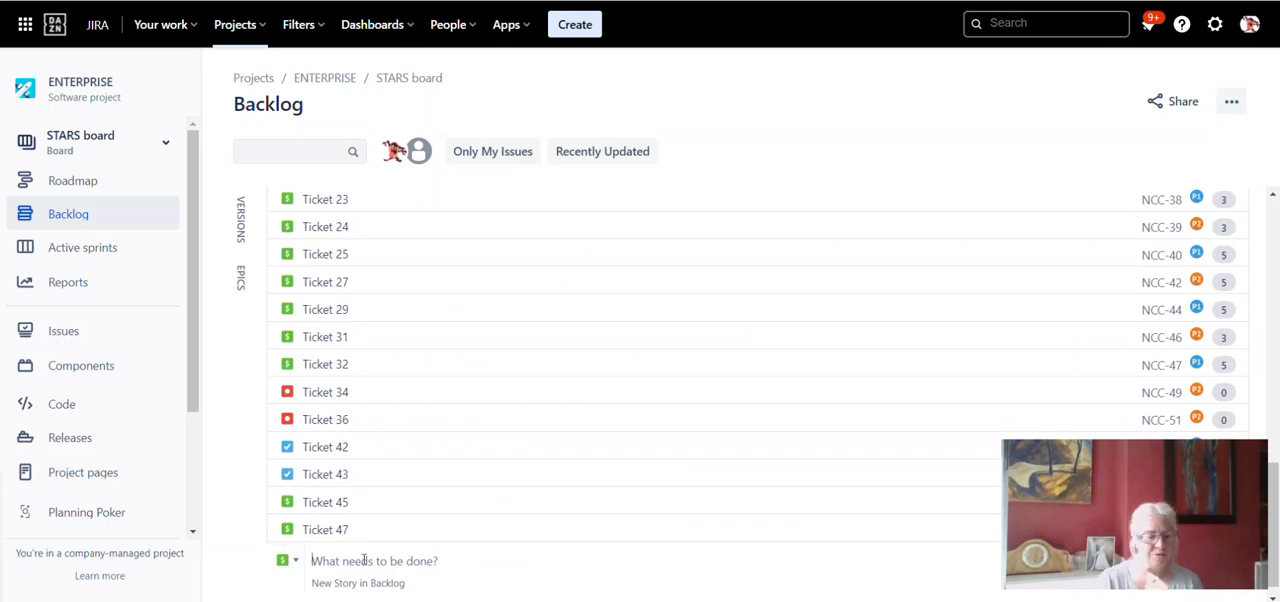
text(test ticket)
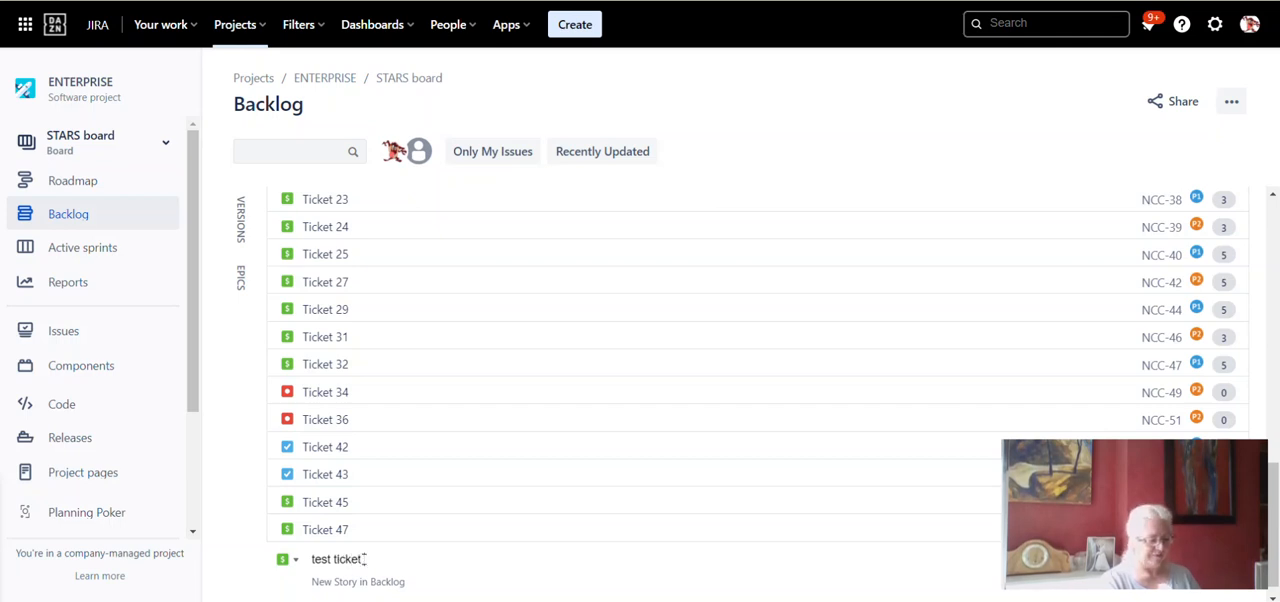
text(48)
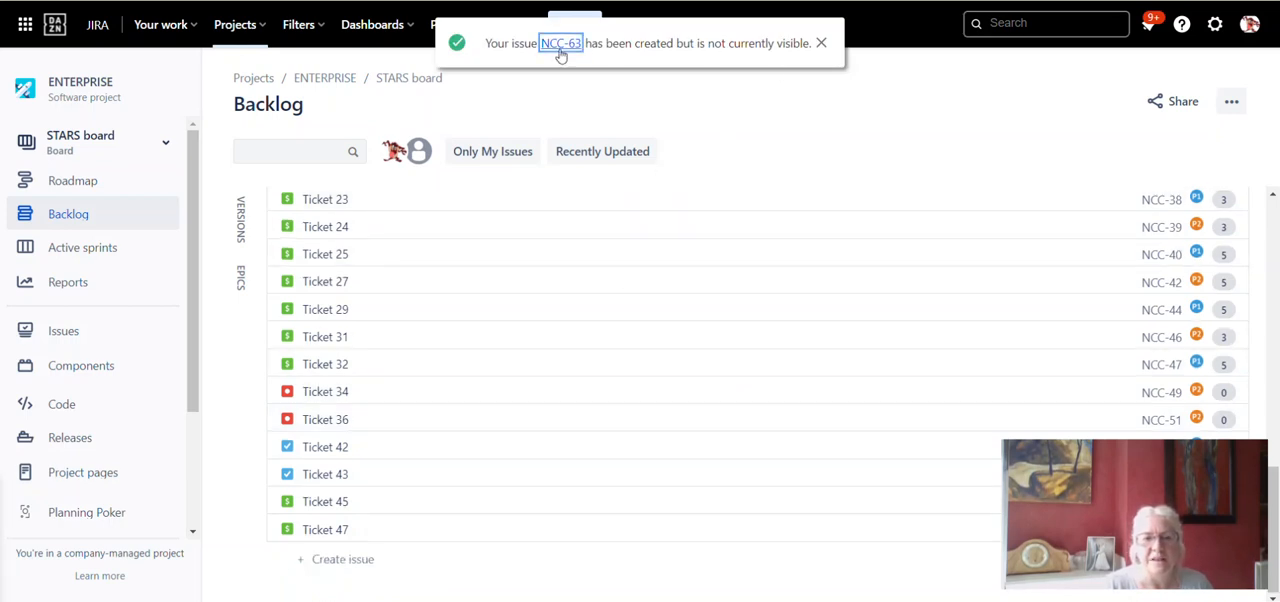
- Open test ticket NCC-63 and check its description for the Context, Value and Acceptance Criteria panels
click(63, 330)
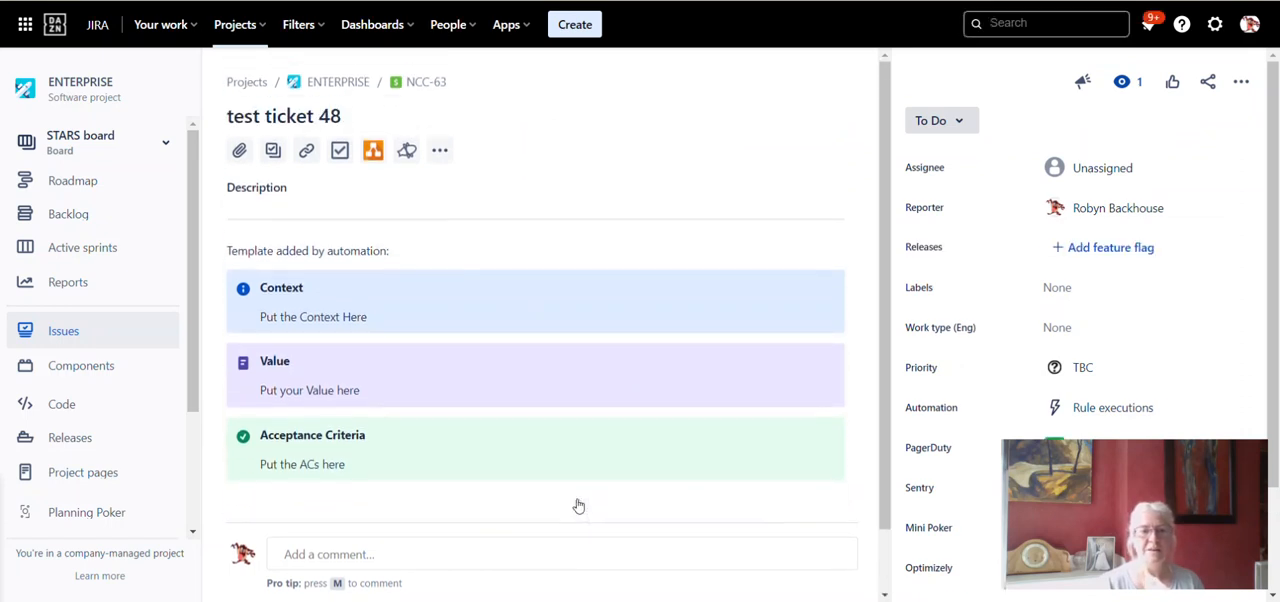
scroll(down, 3)
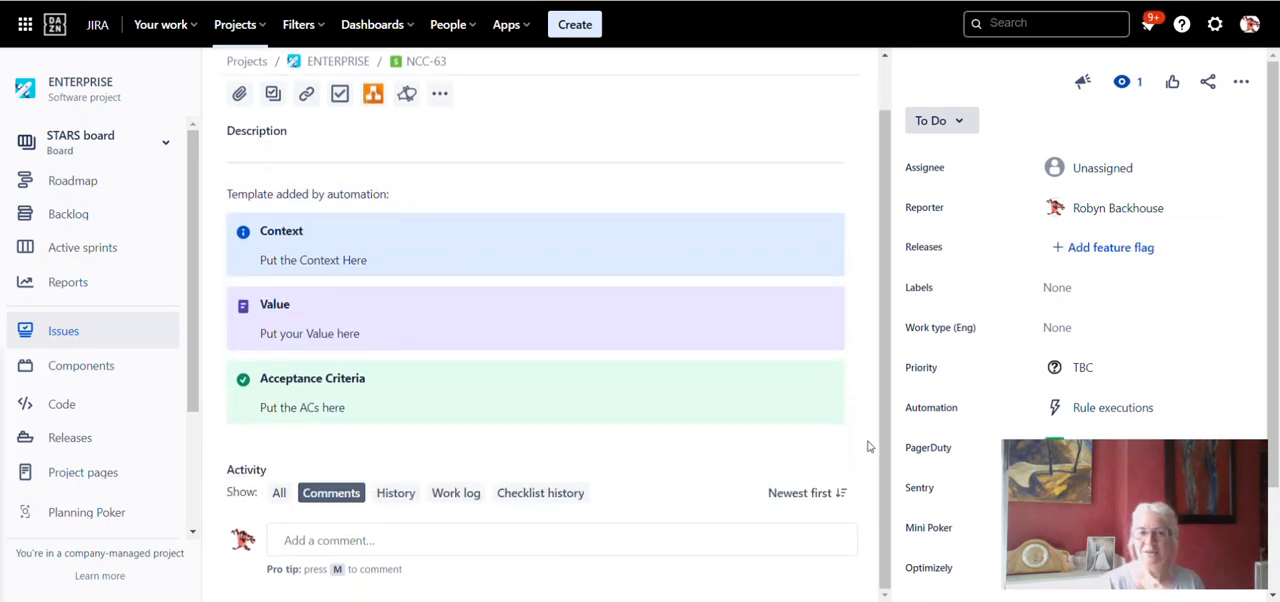